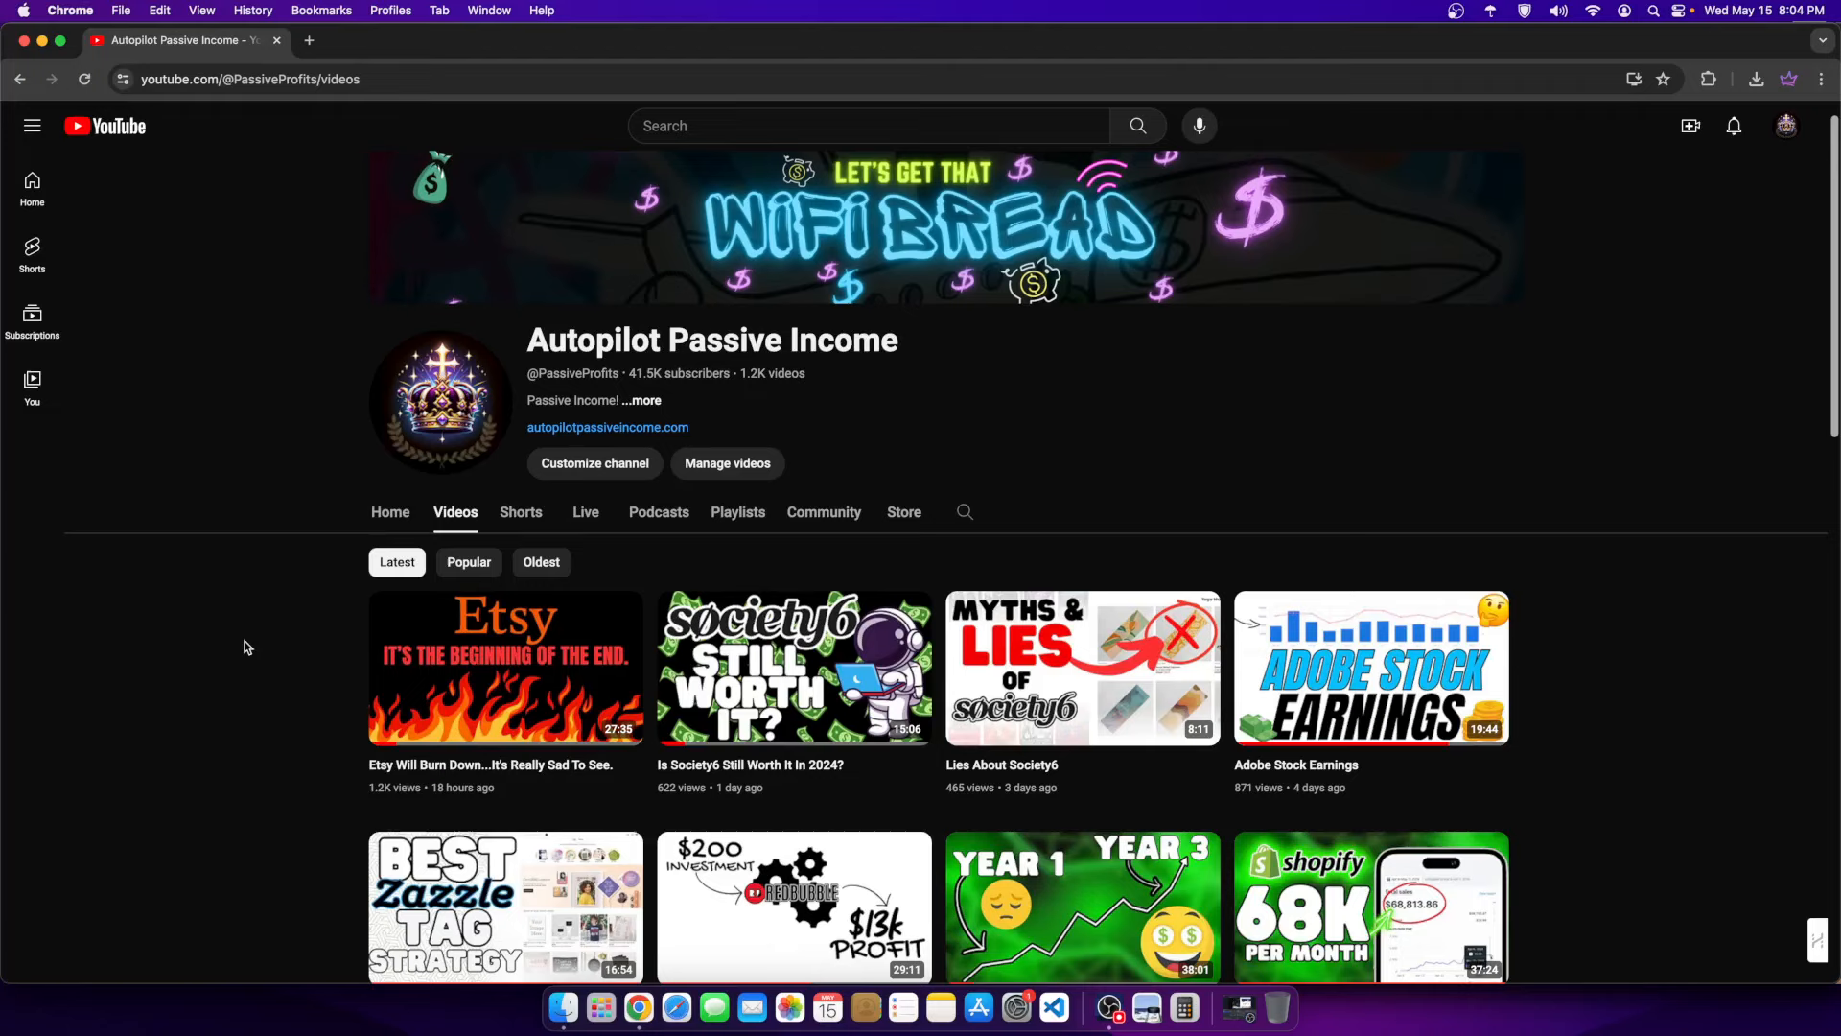
mouse_move(49, 606)
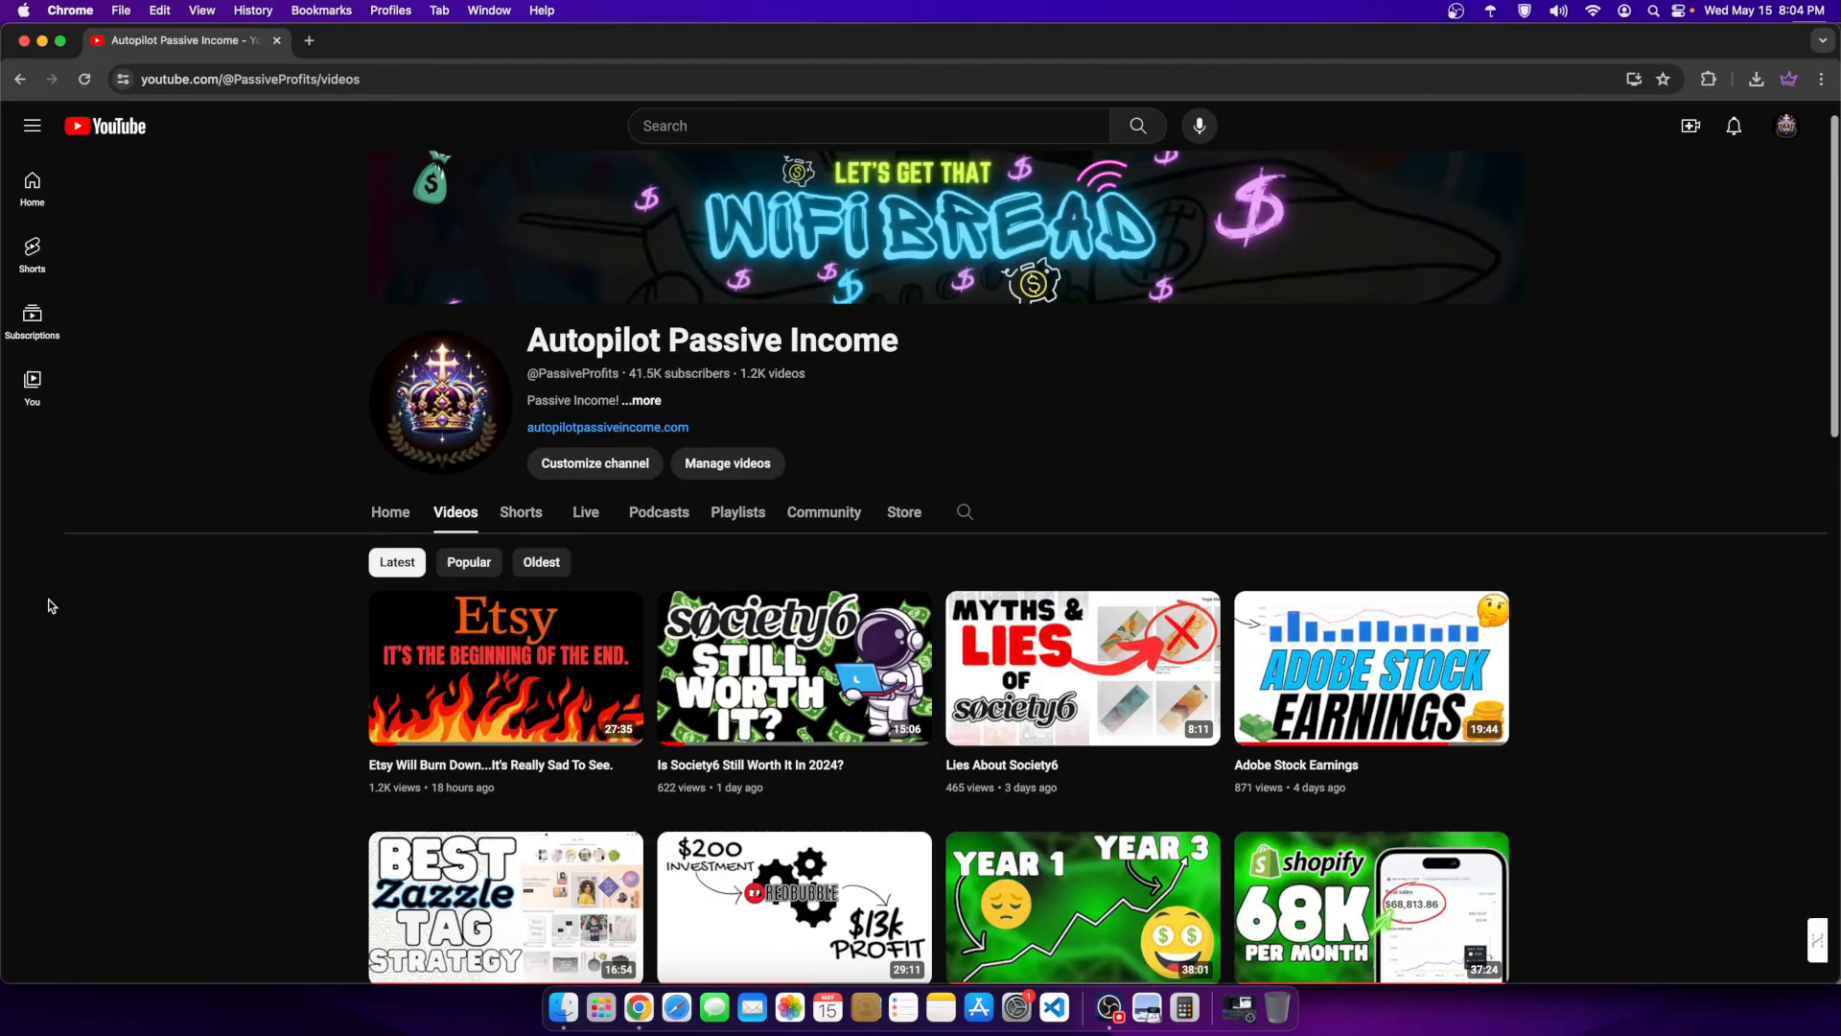
mouse_move(11, 474)
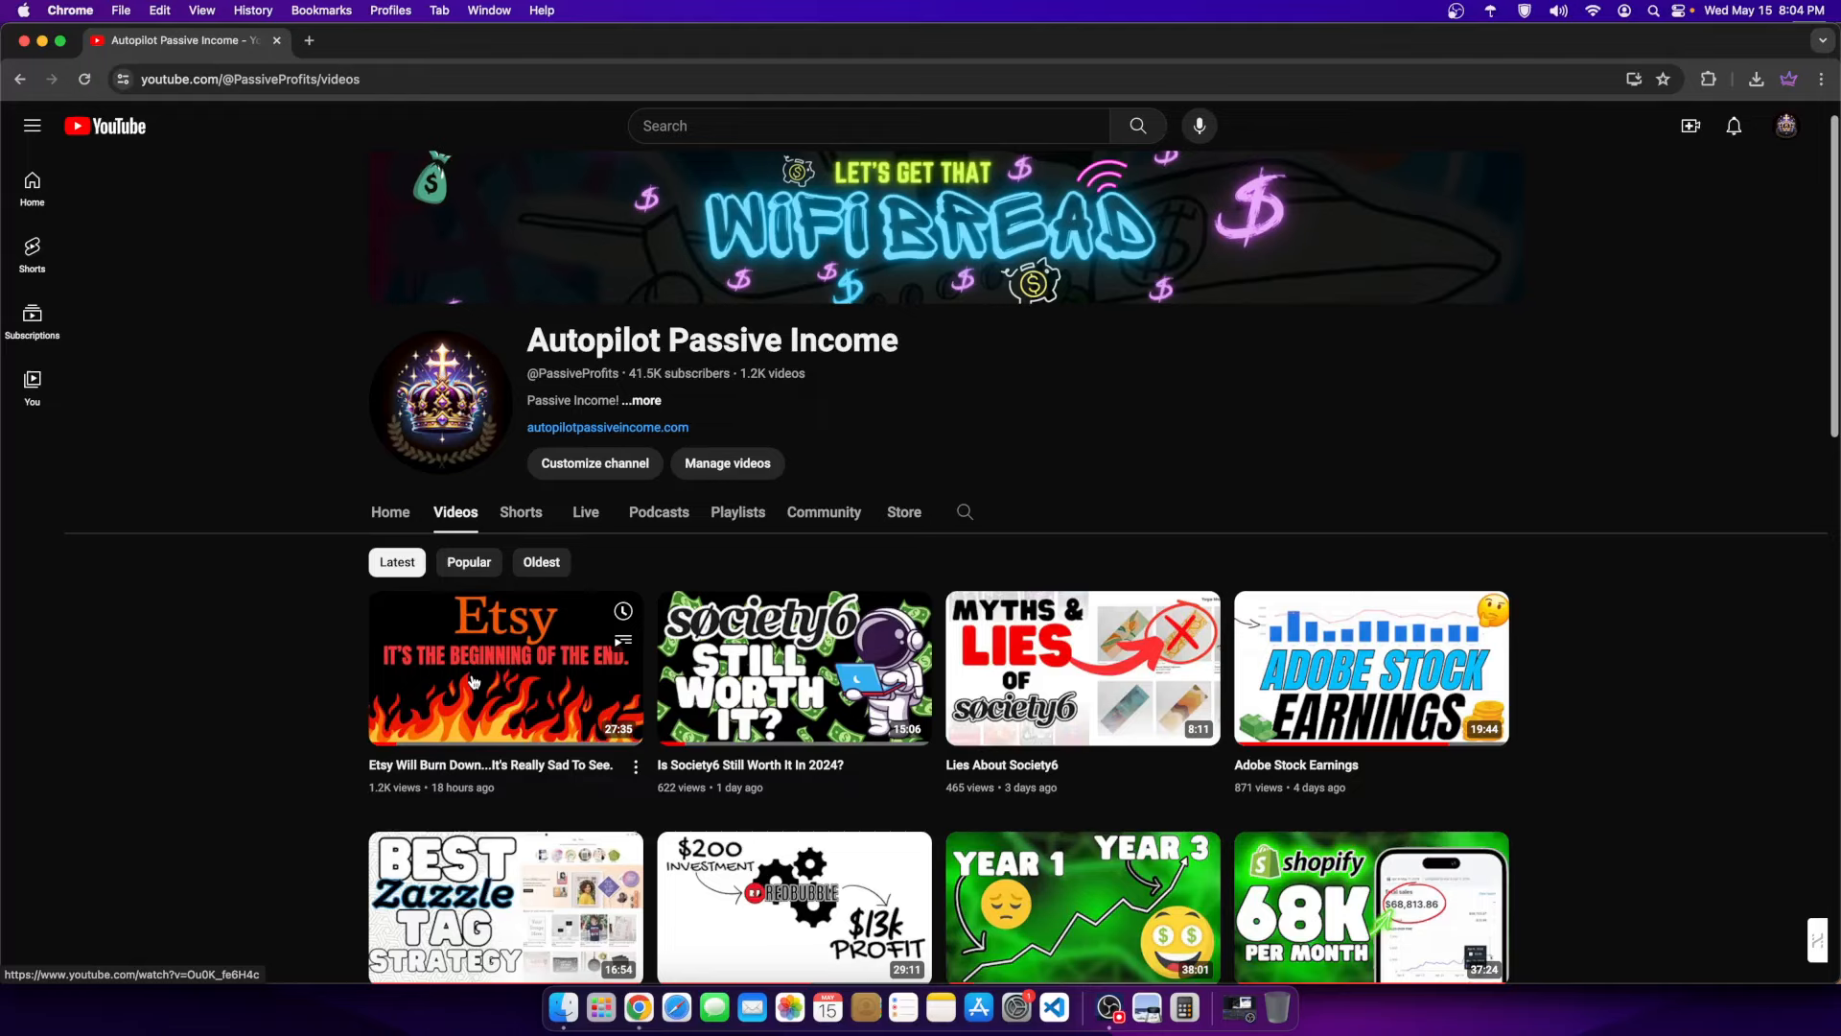
- Open the 'Etsy Will Burn Down' video and read down through its 21 comments
left_click(1557, 12)
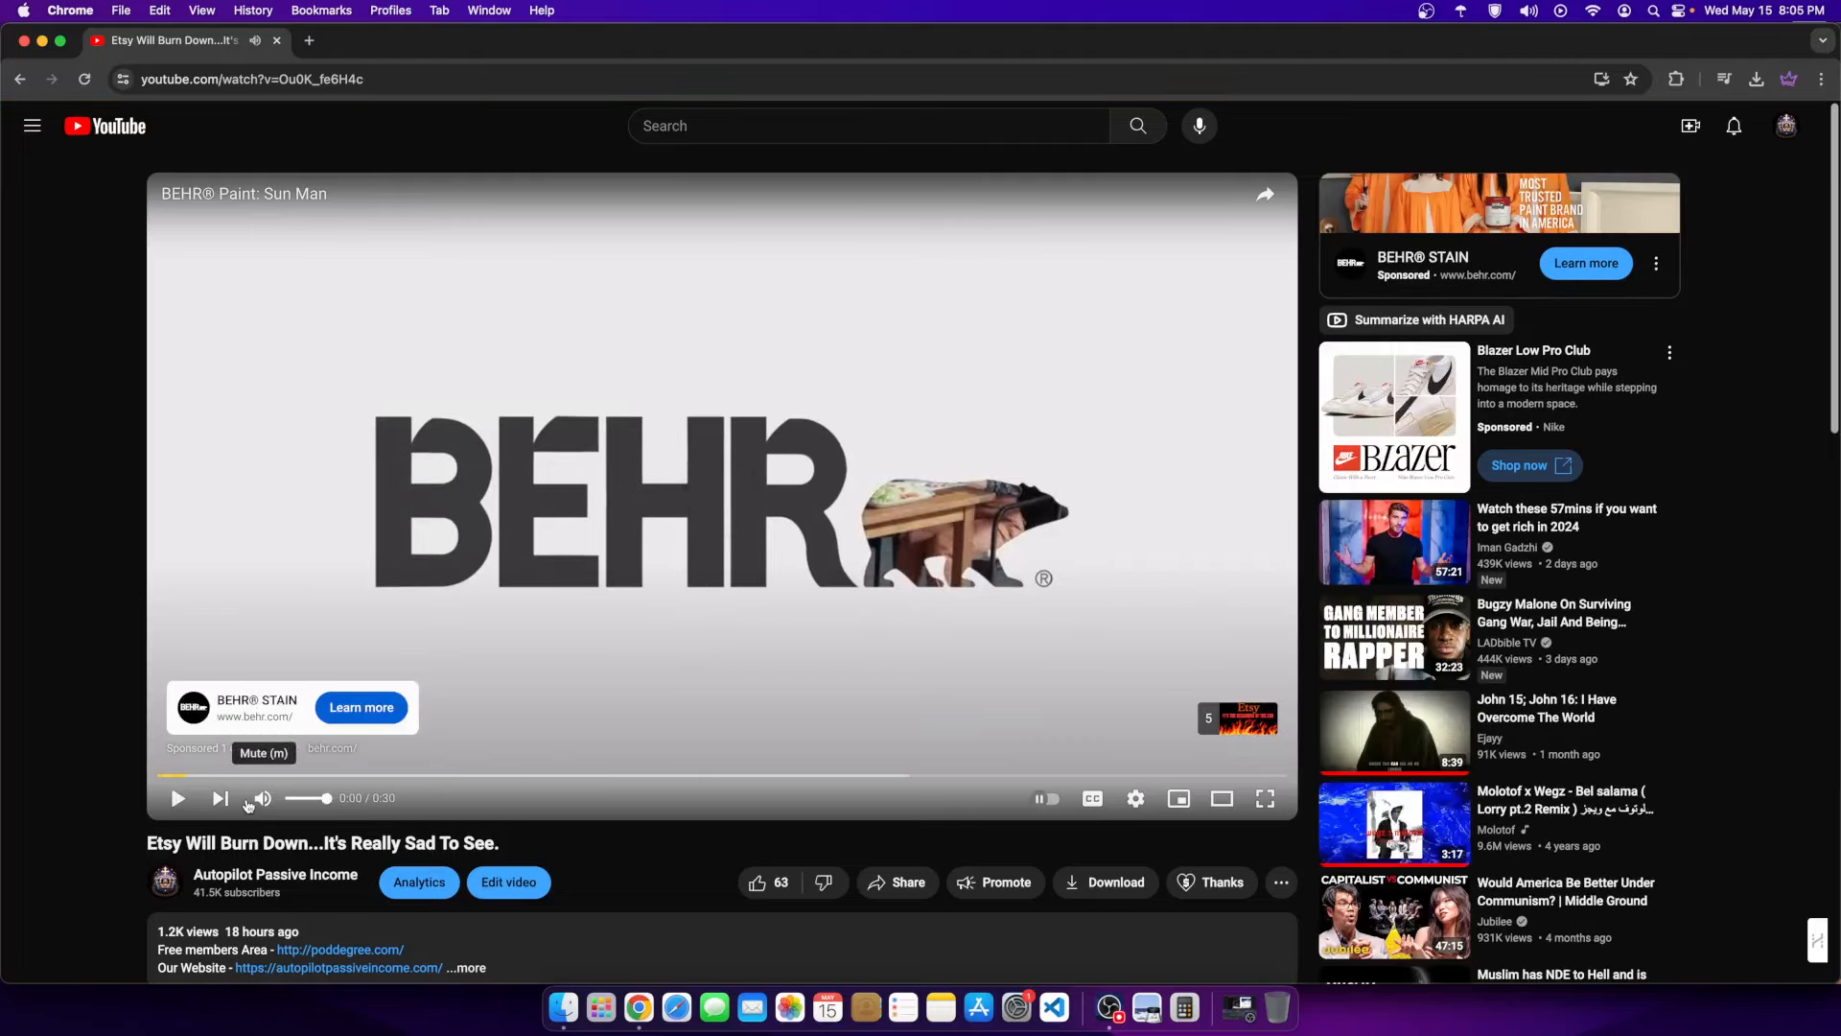
scroll("down", 3)
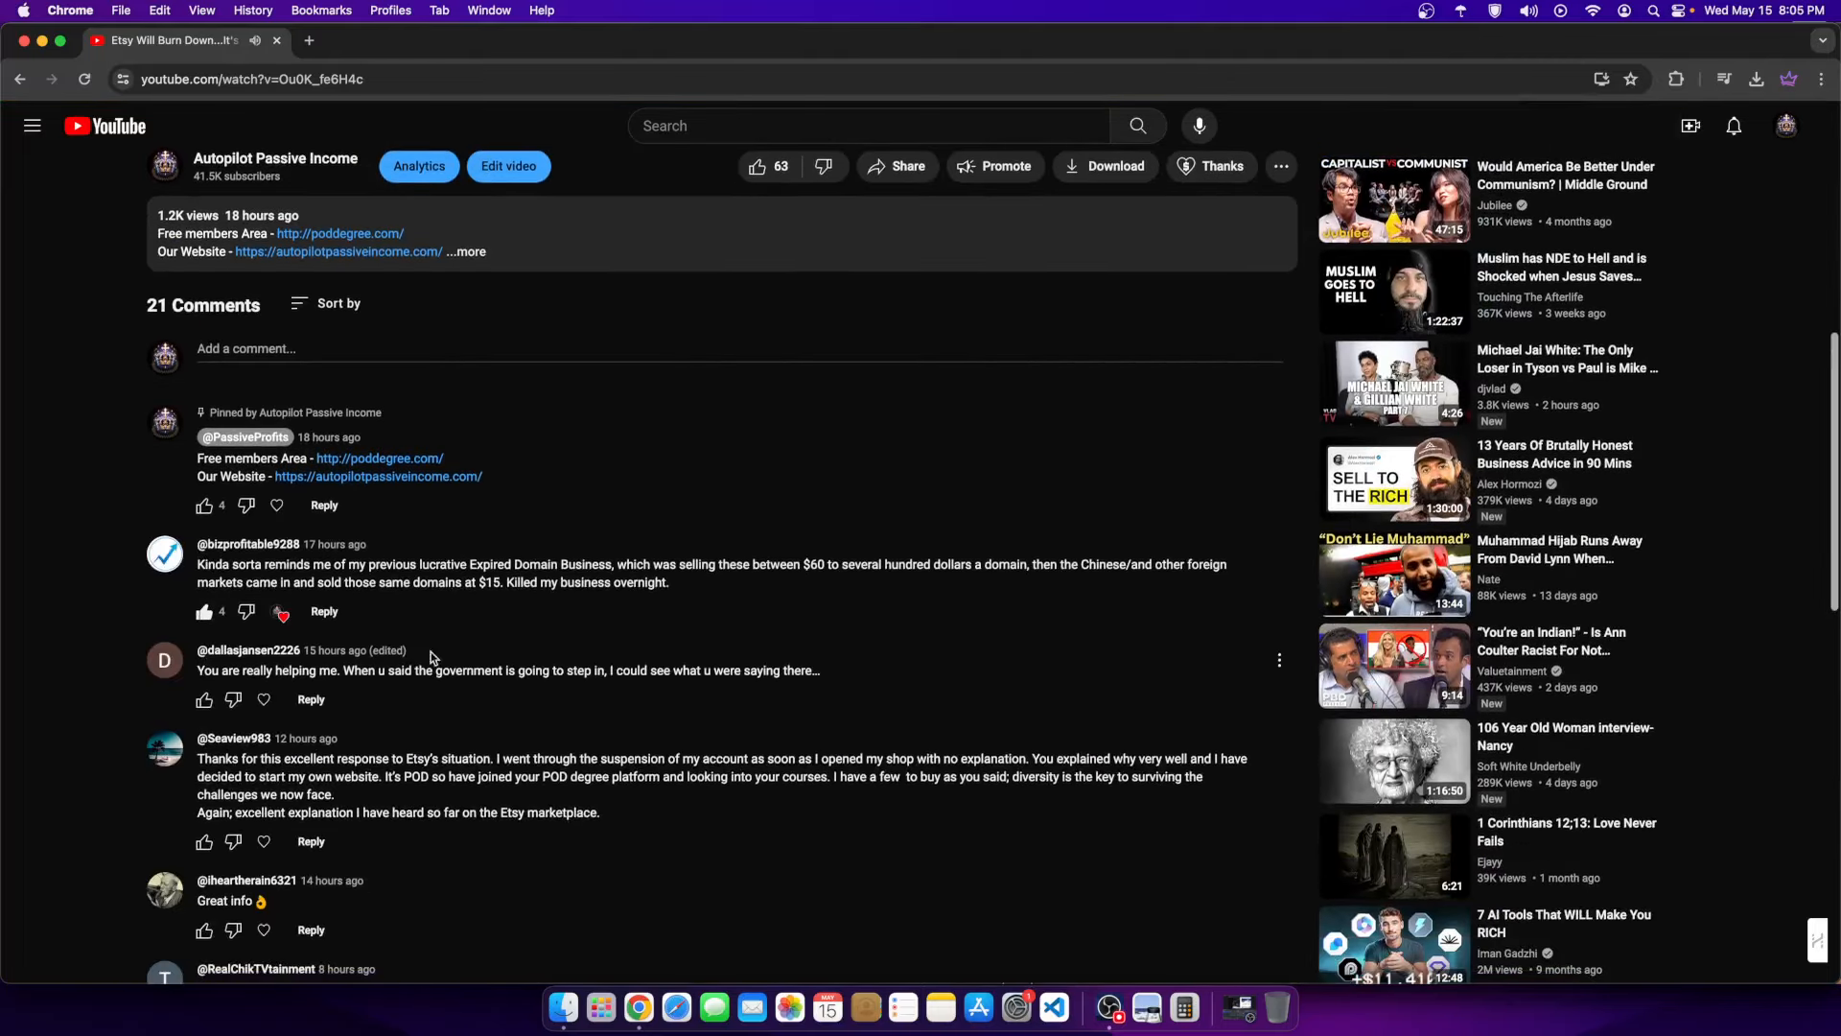
scroll("down", 3)
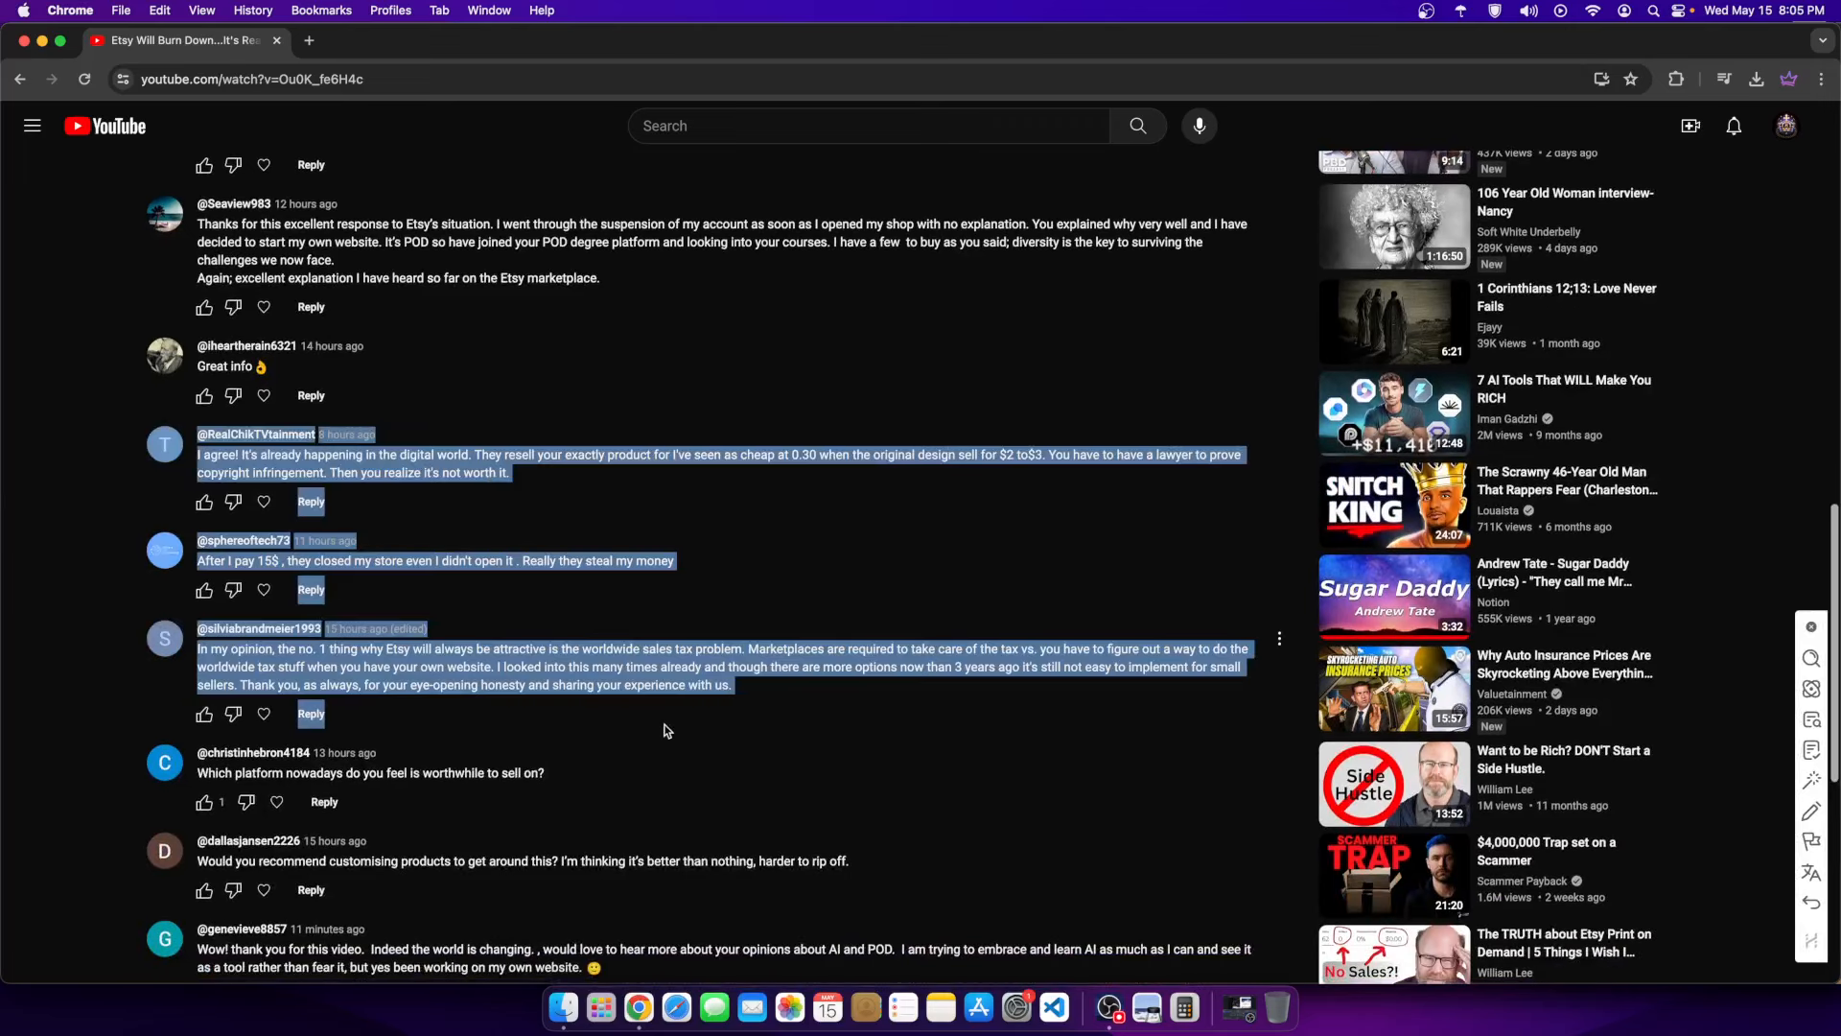
scroll("down", 3)
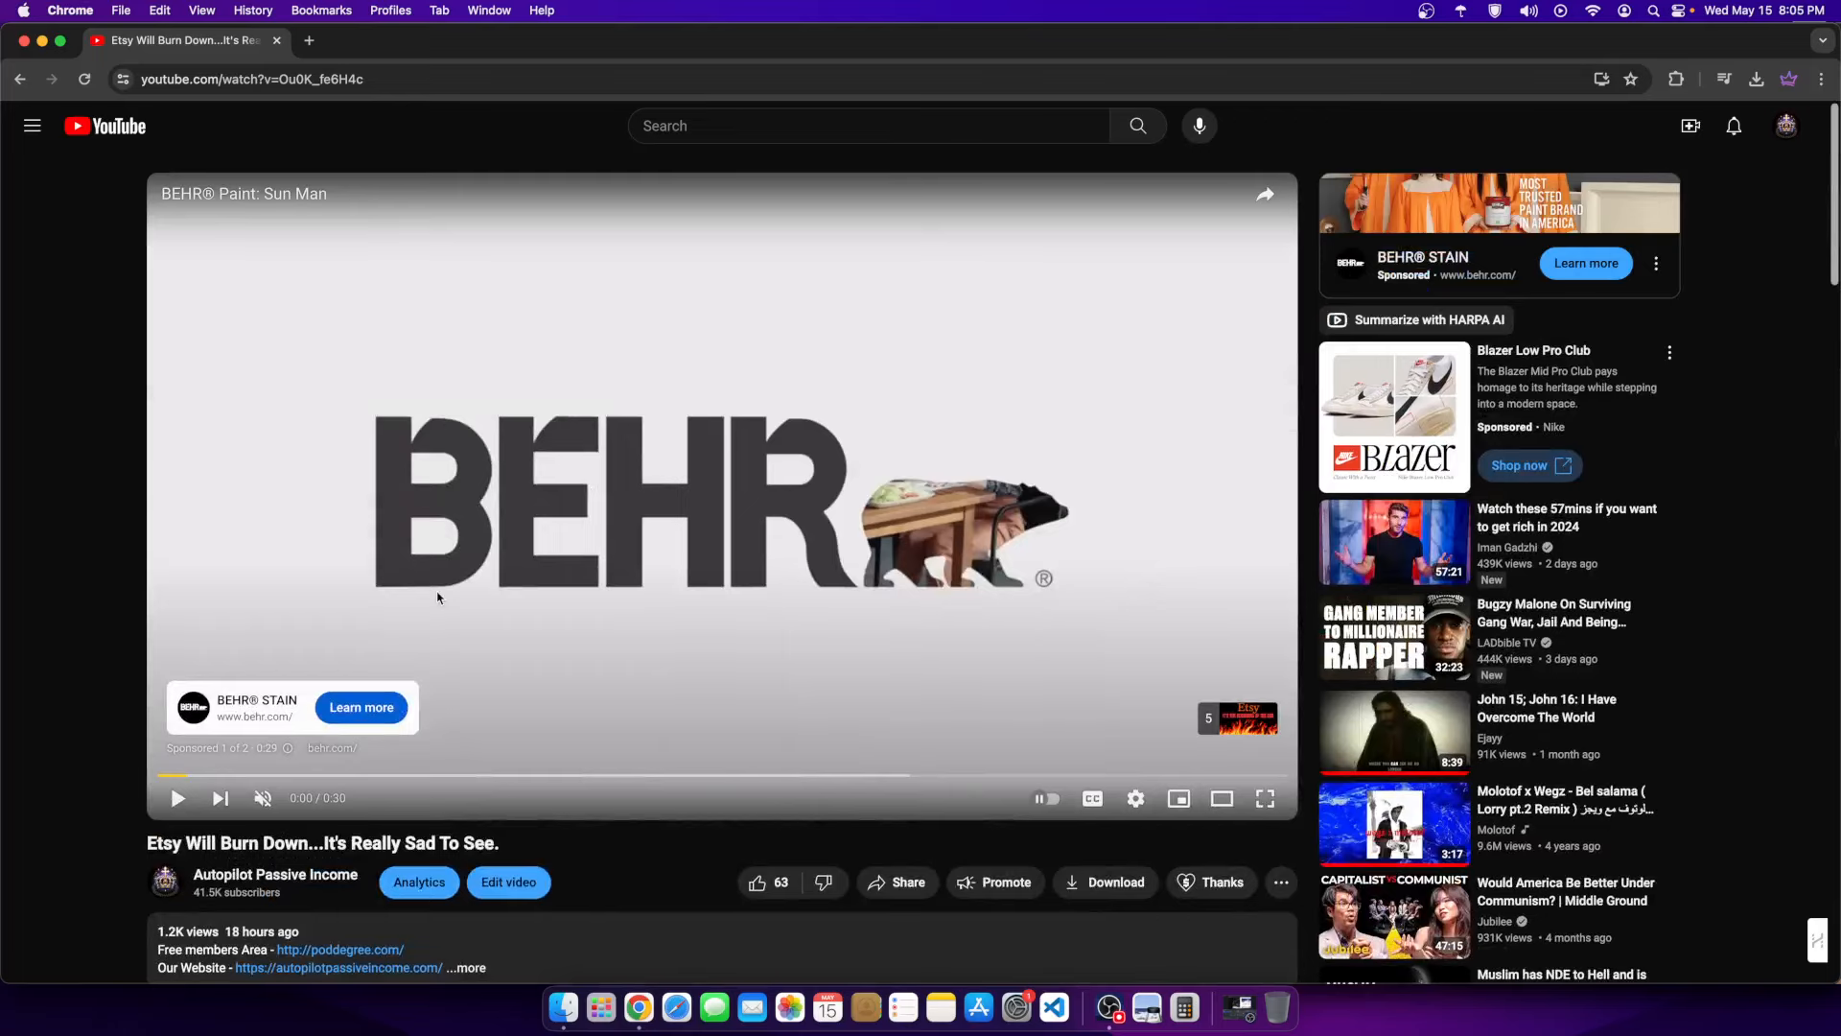
mouse_move(1180, 800)
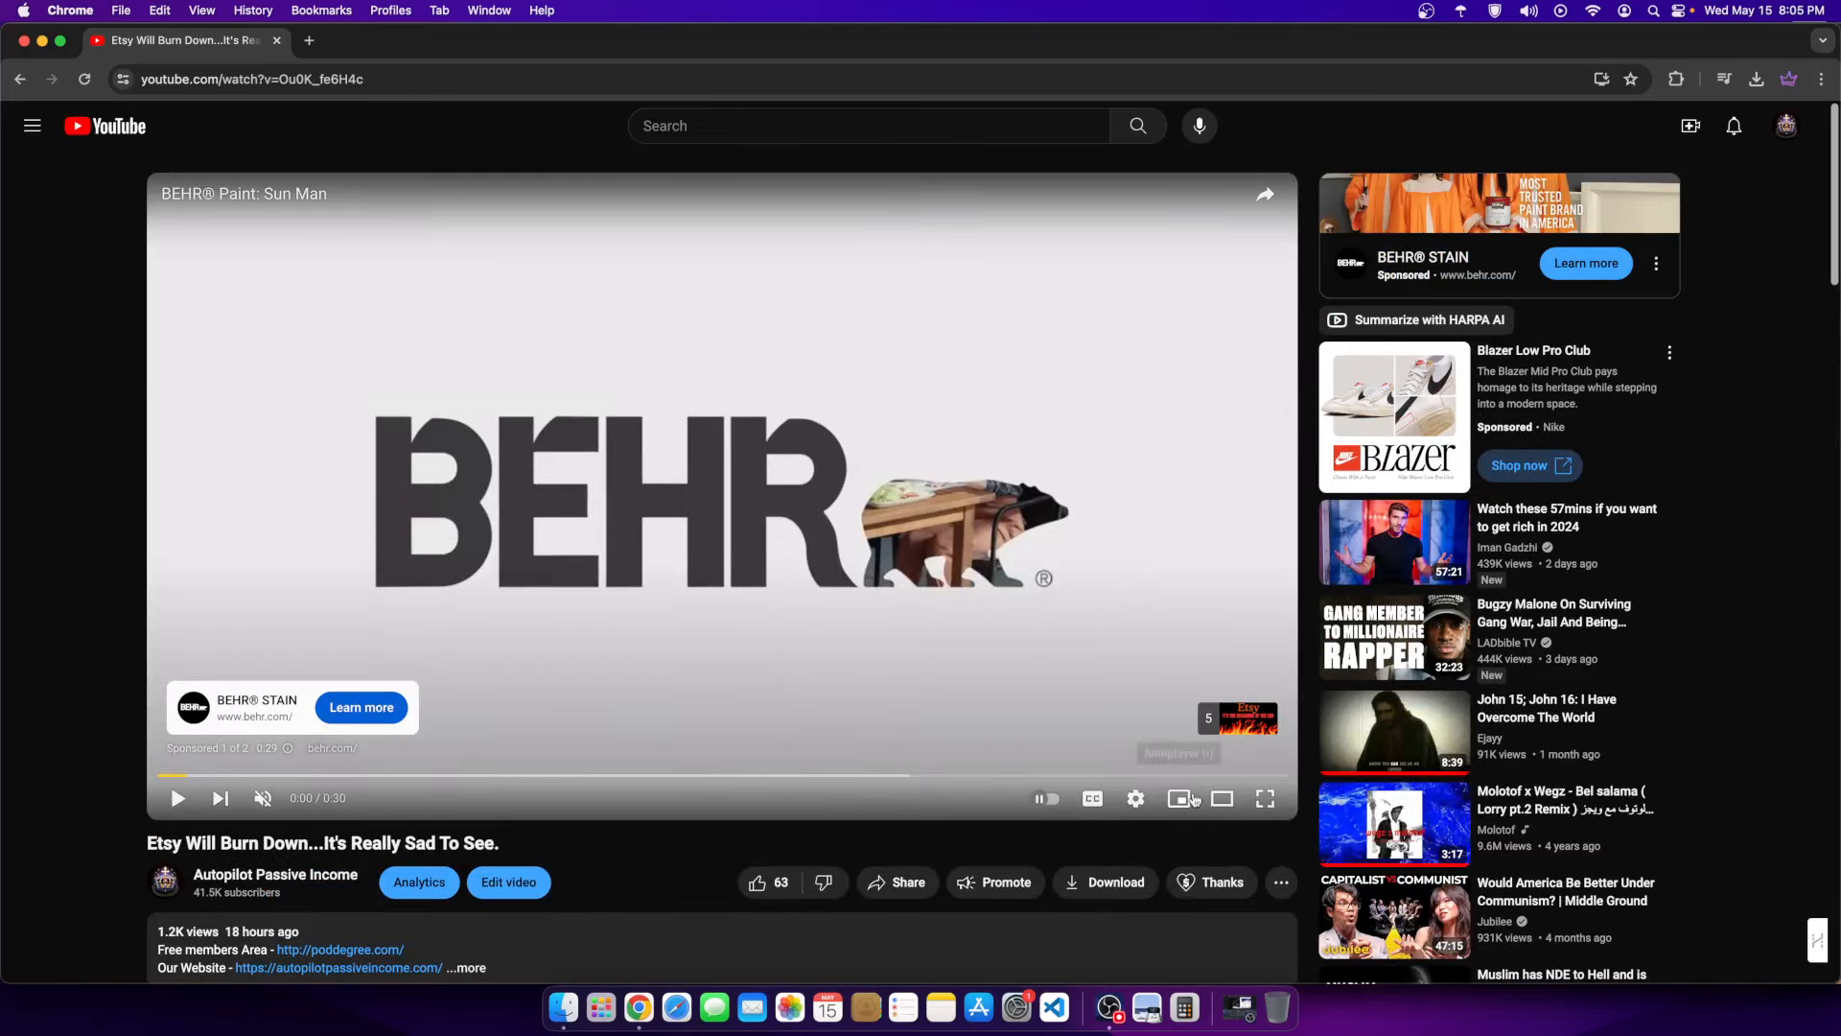
scroll("down", 3)
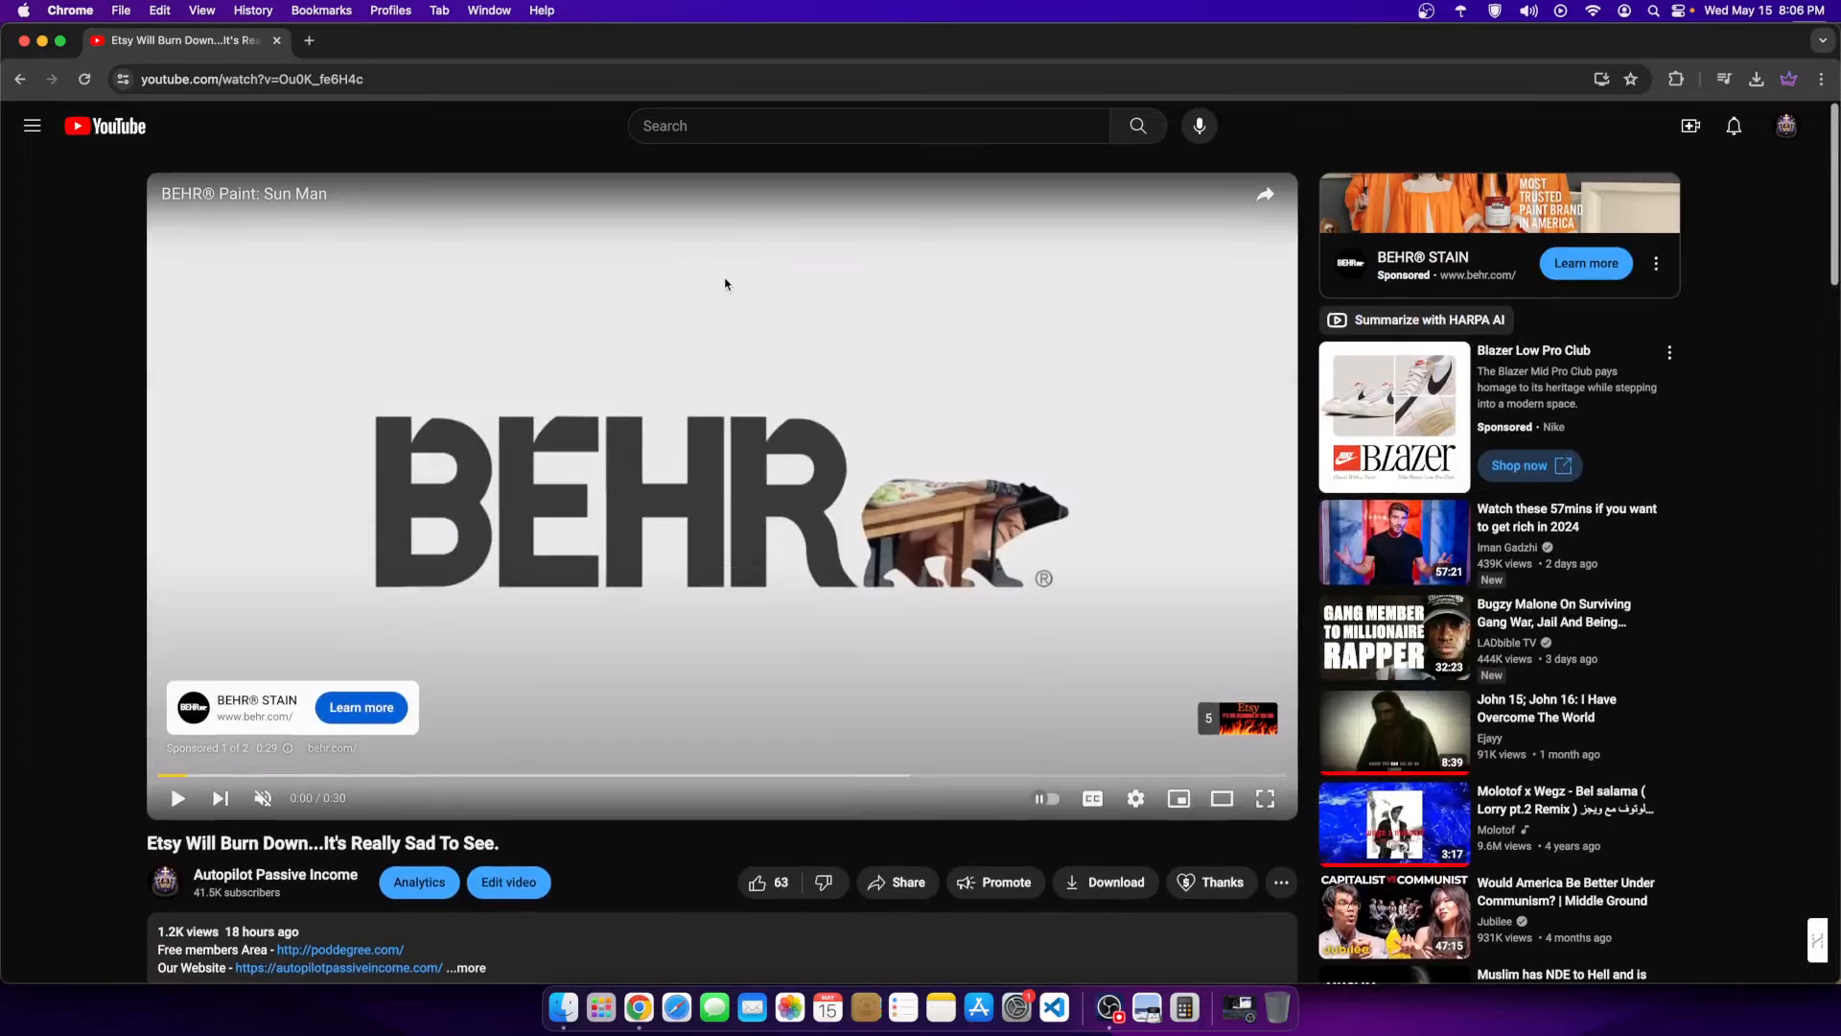
- Scroll the comments further and launch a new incognito Chrome window for the Etsy homepage
scroll("down", 3)
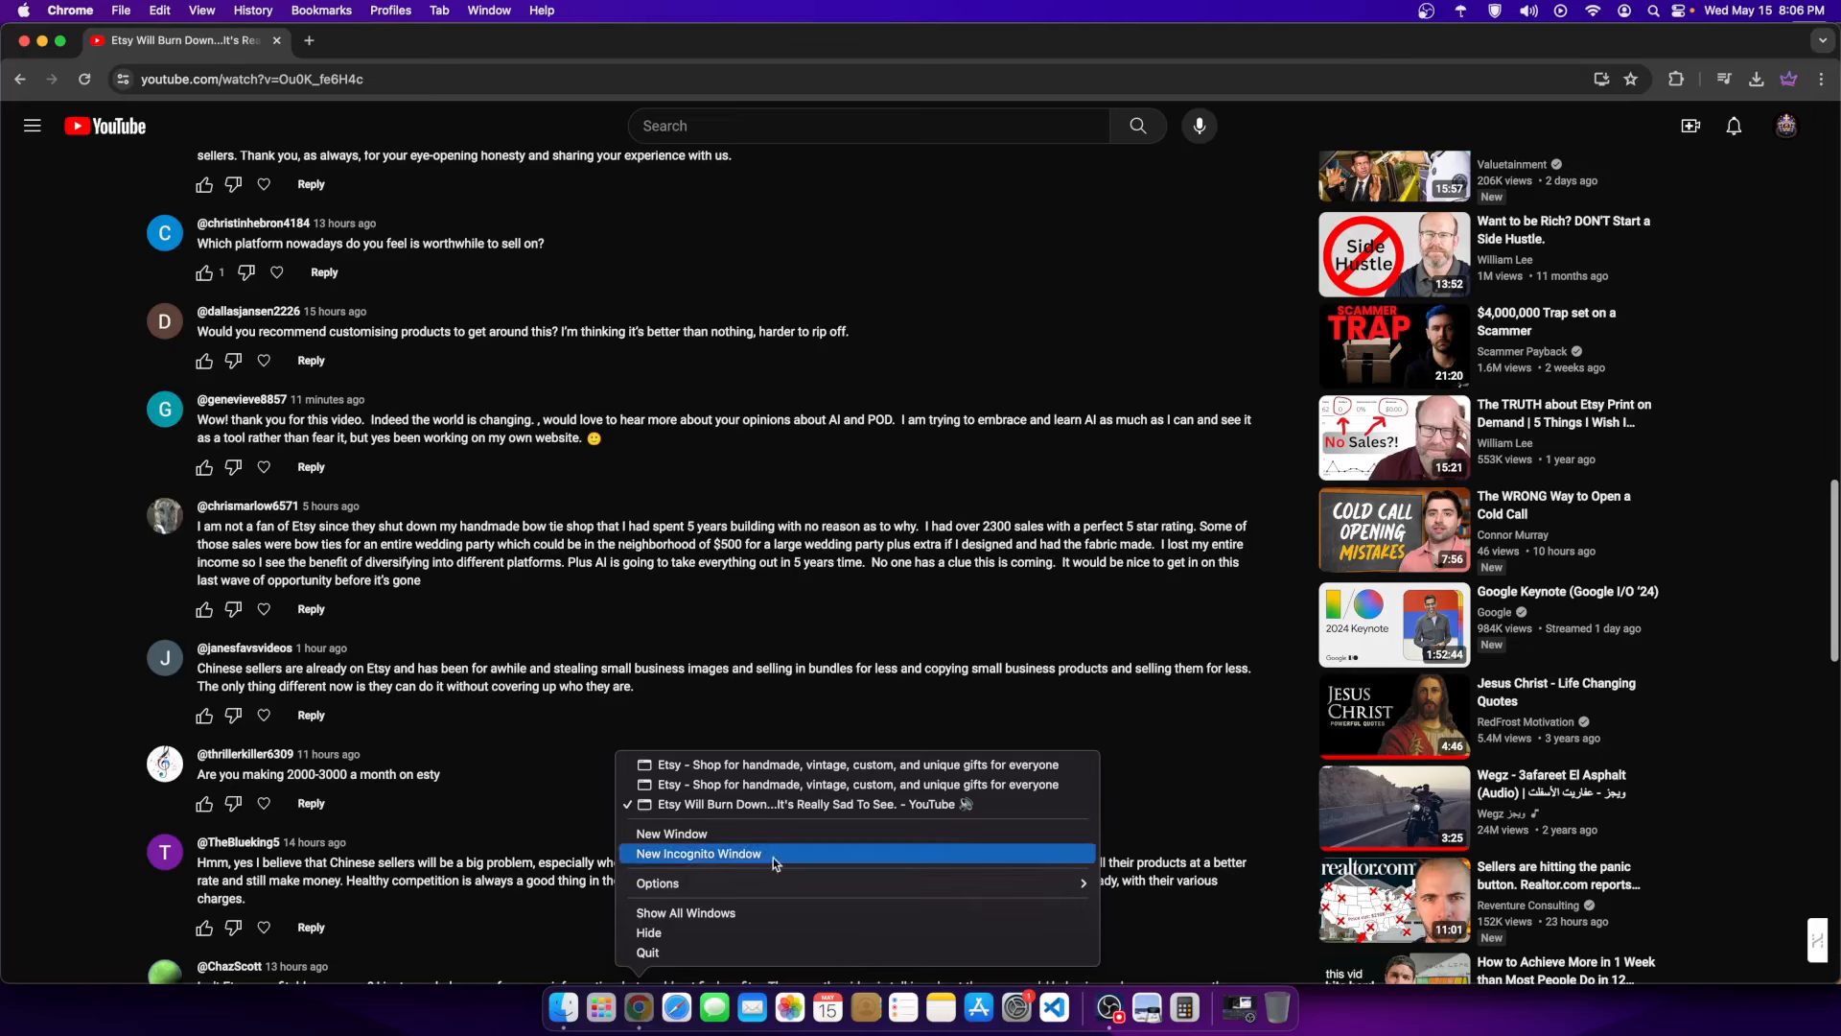
left_click(698, 854)
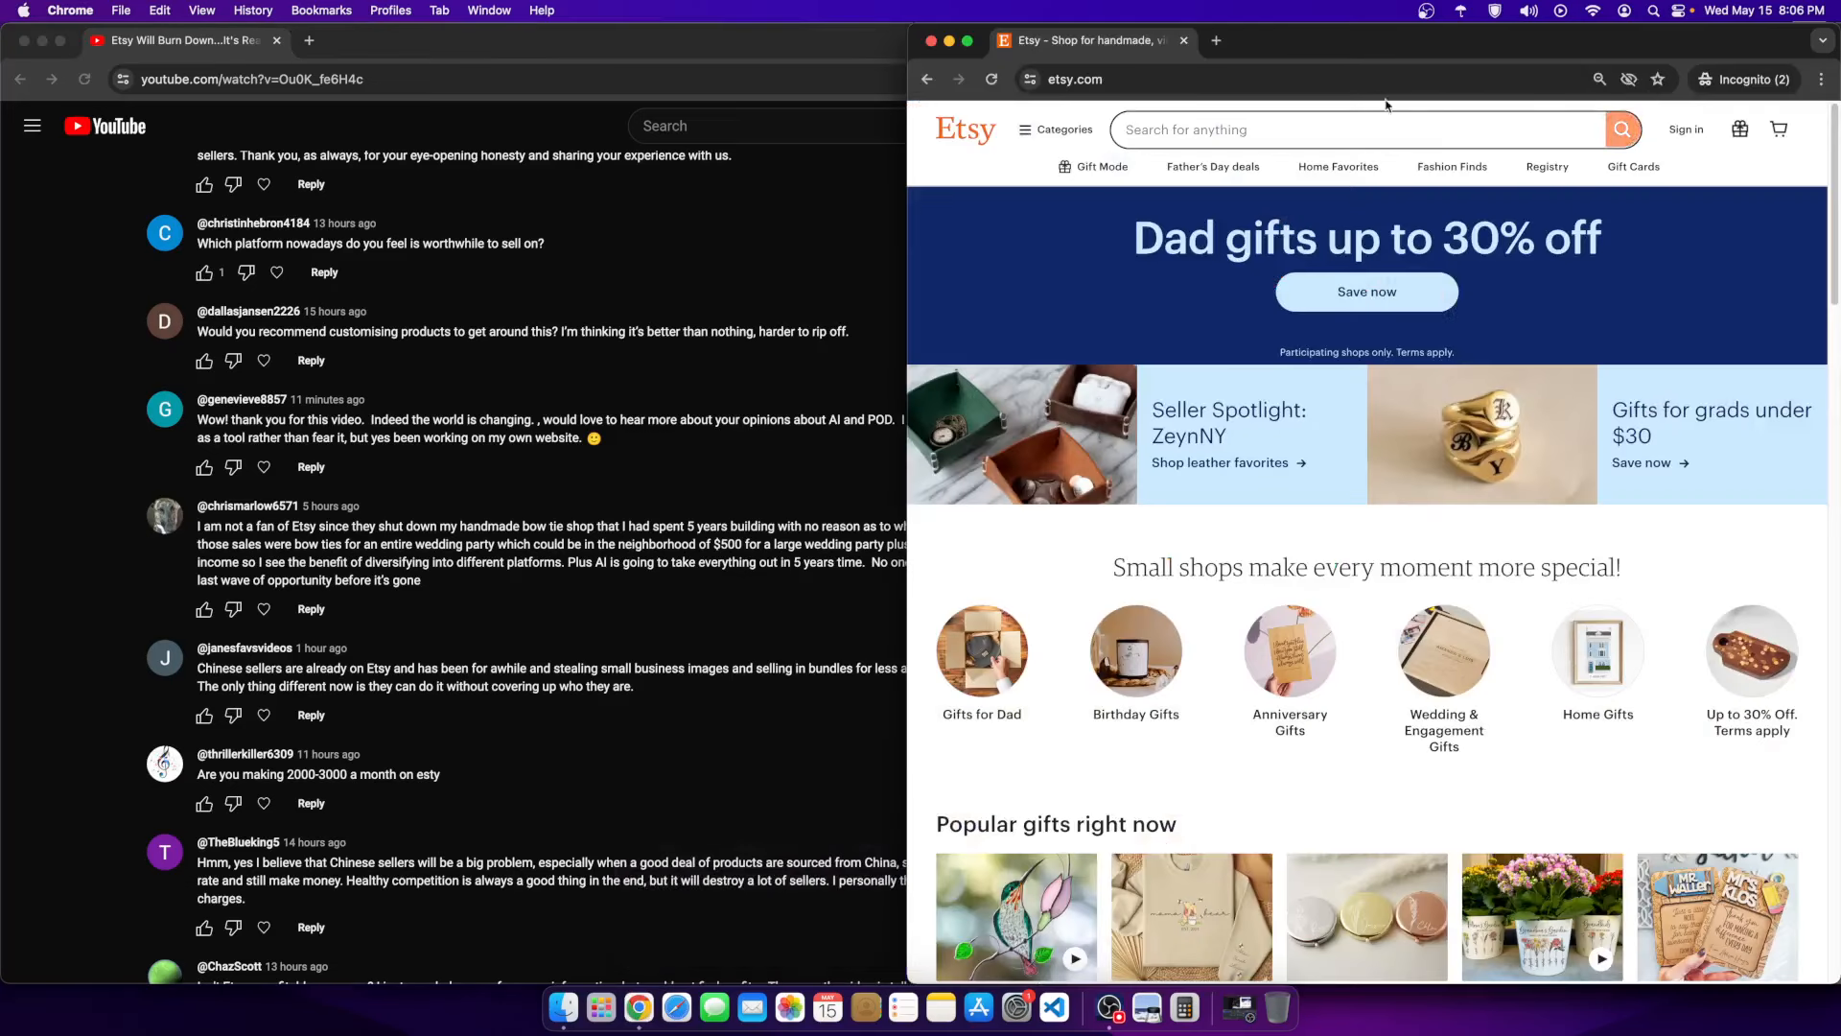
right_click(639, 1008)
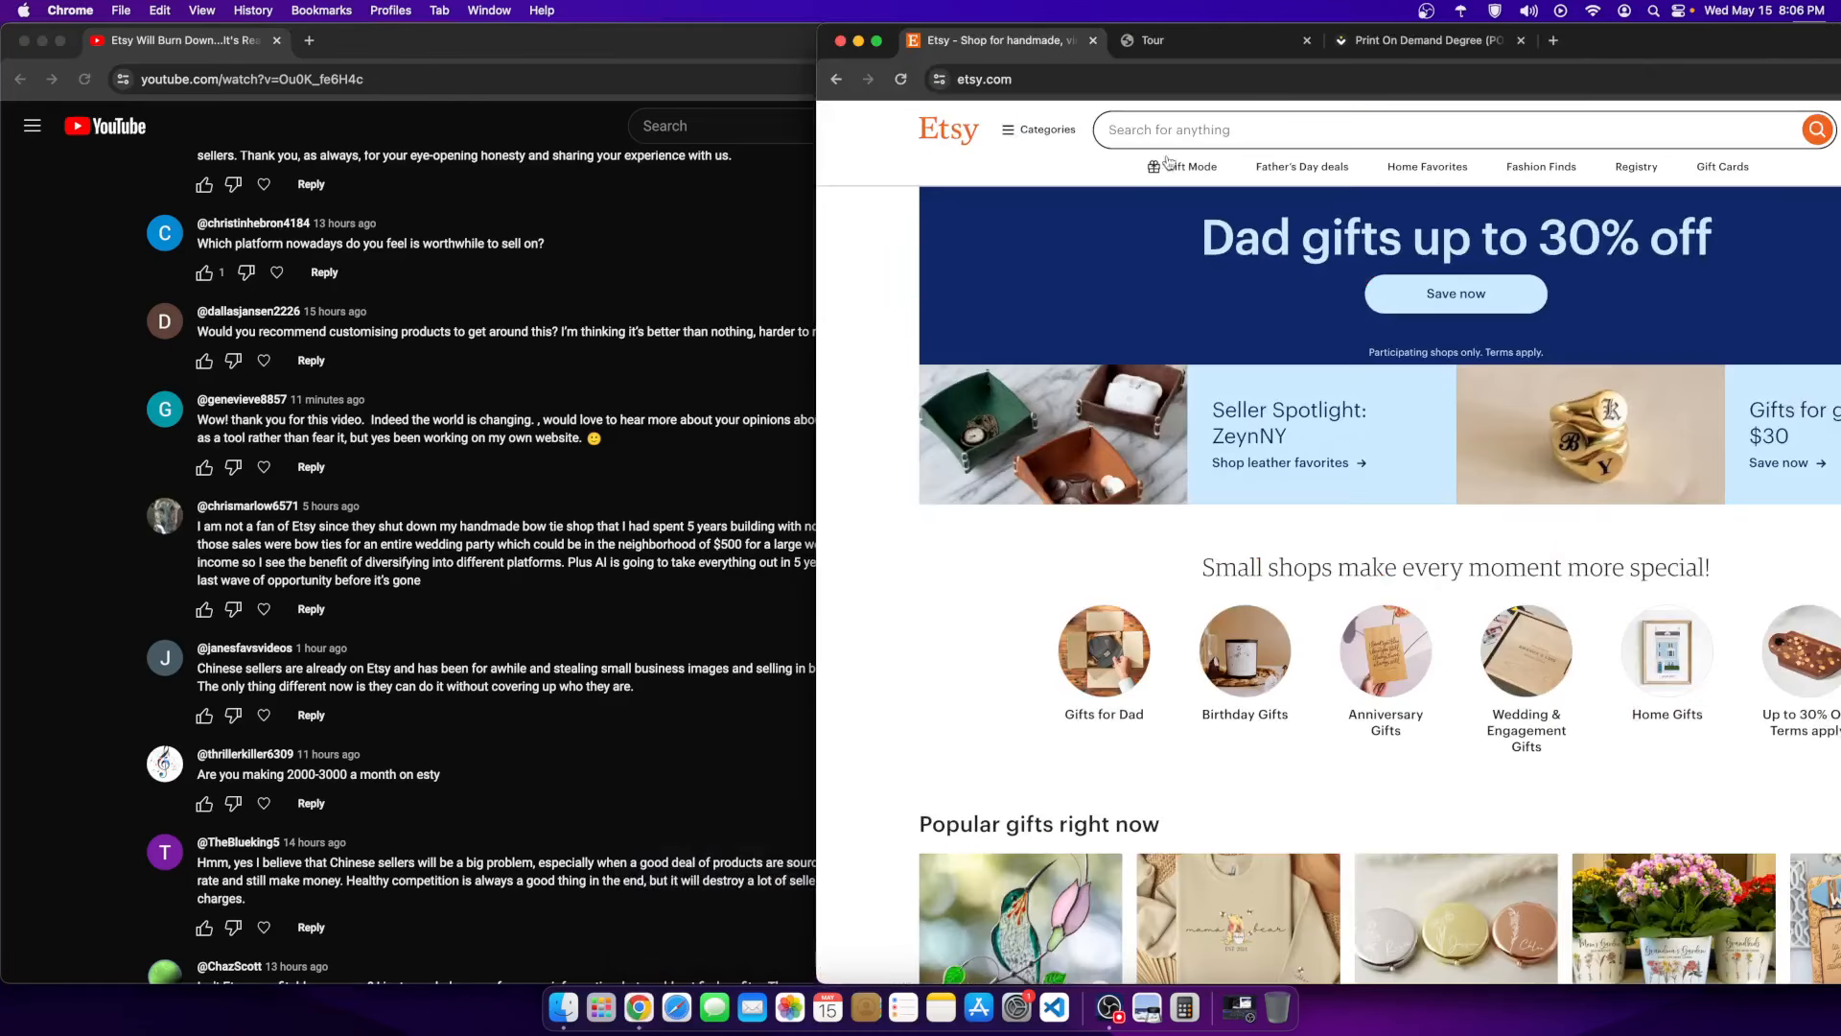
mouse_move(1598, 50)
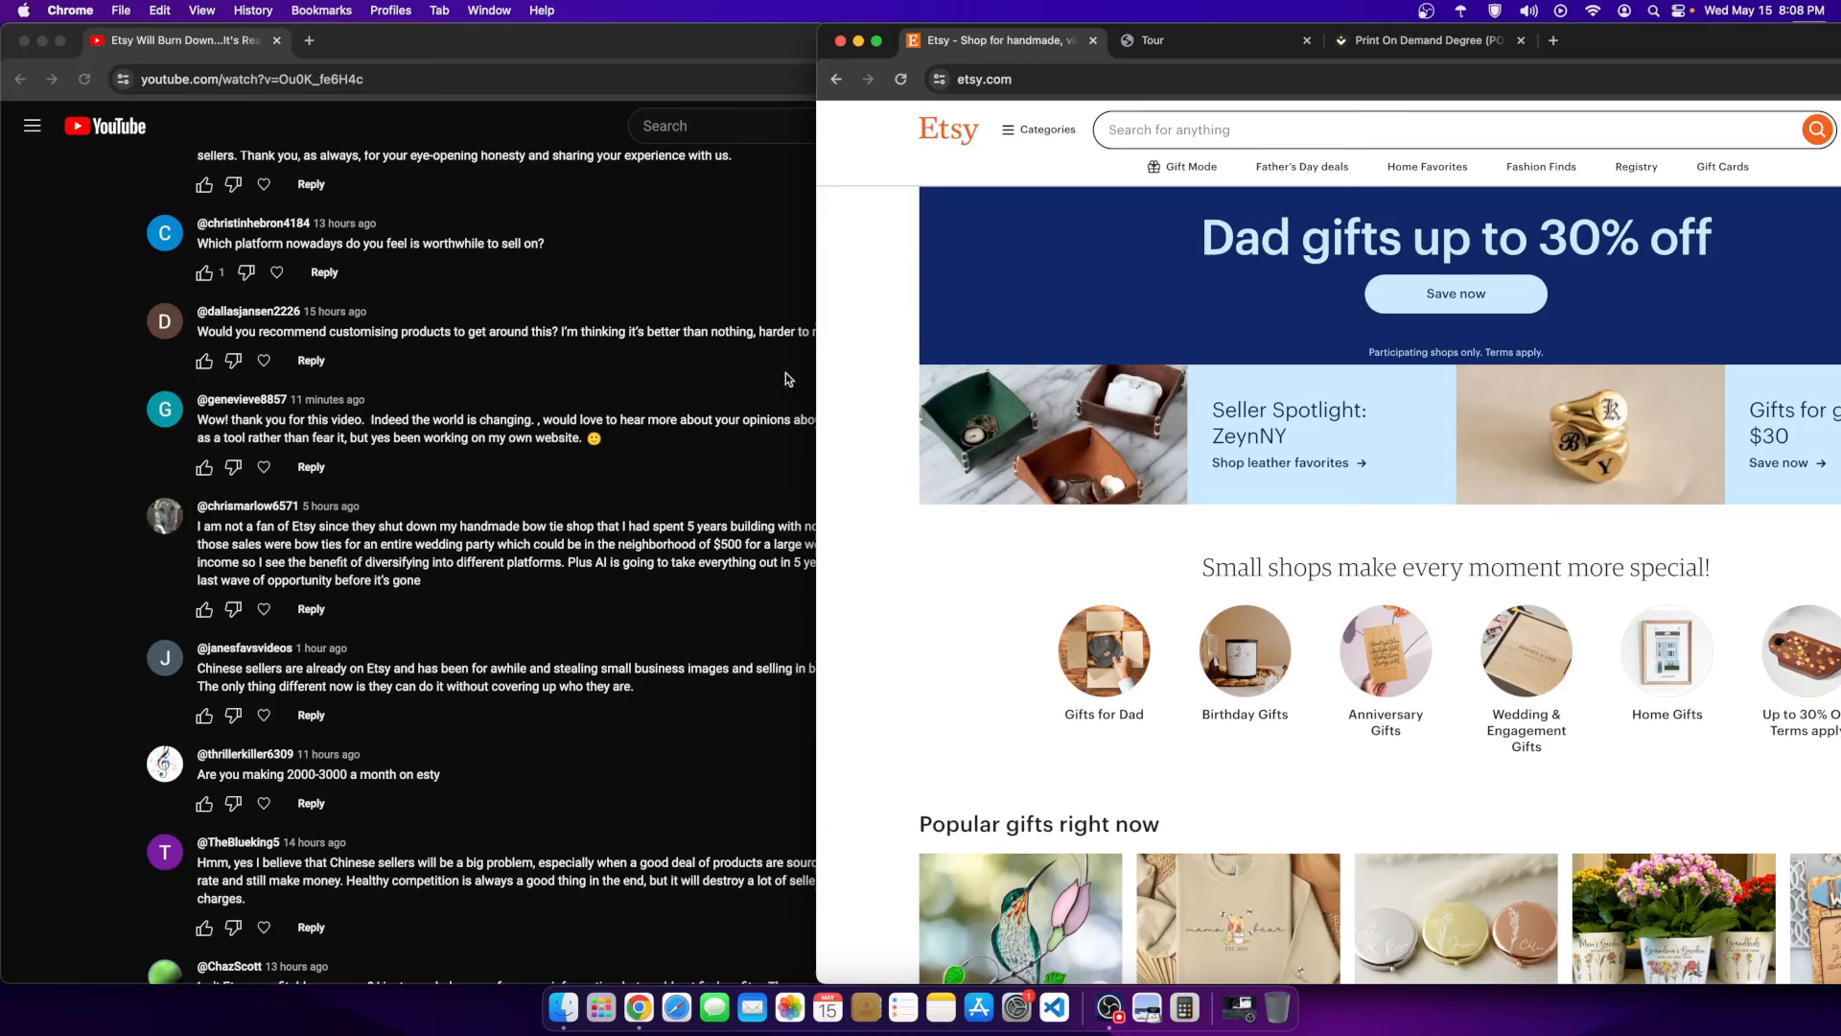
scroll("up", 3)
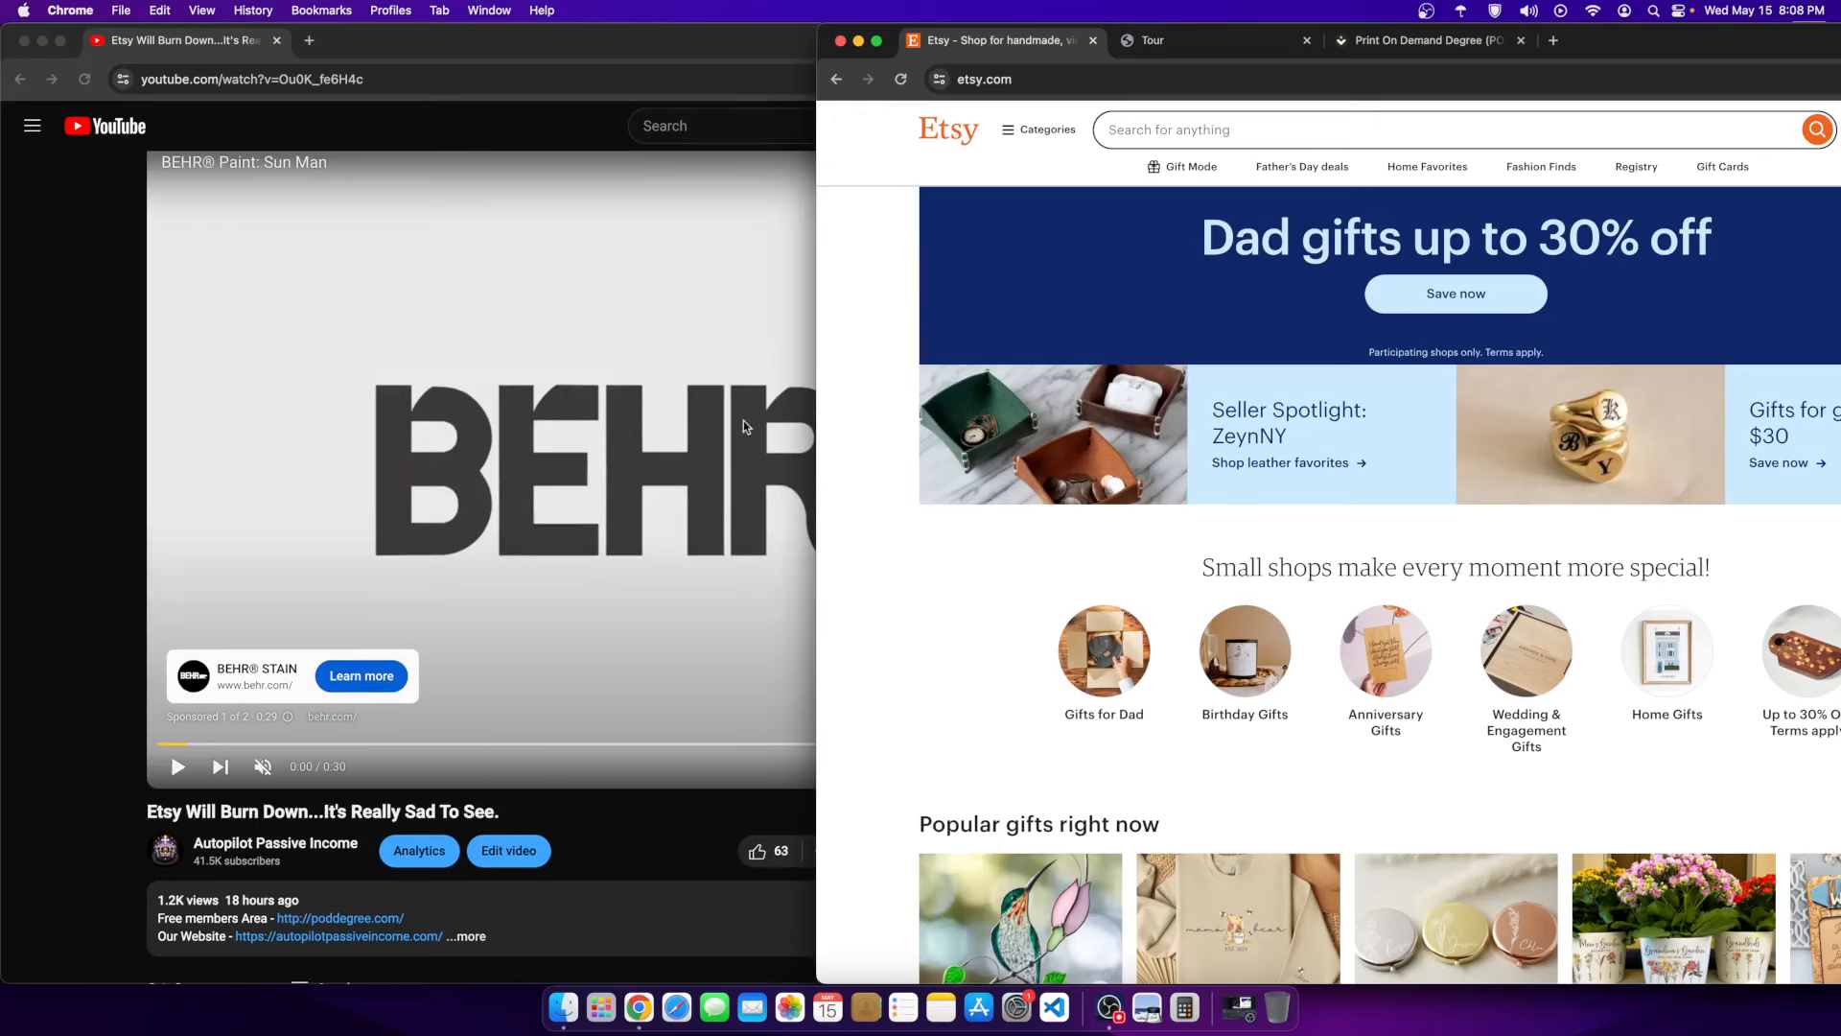
- Scroll the video page down to the start of its 21 comments
scroll("down", 3)
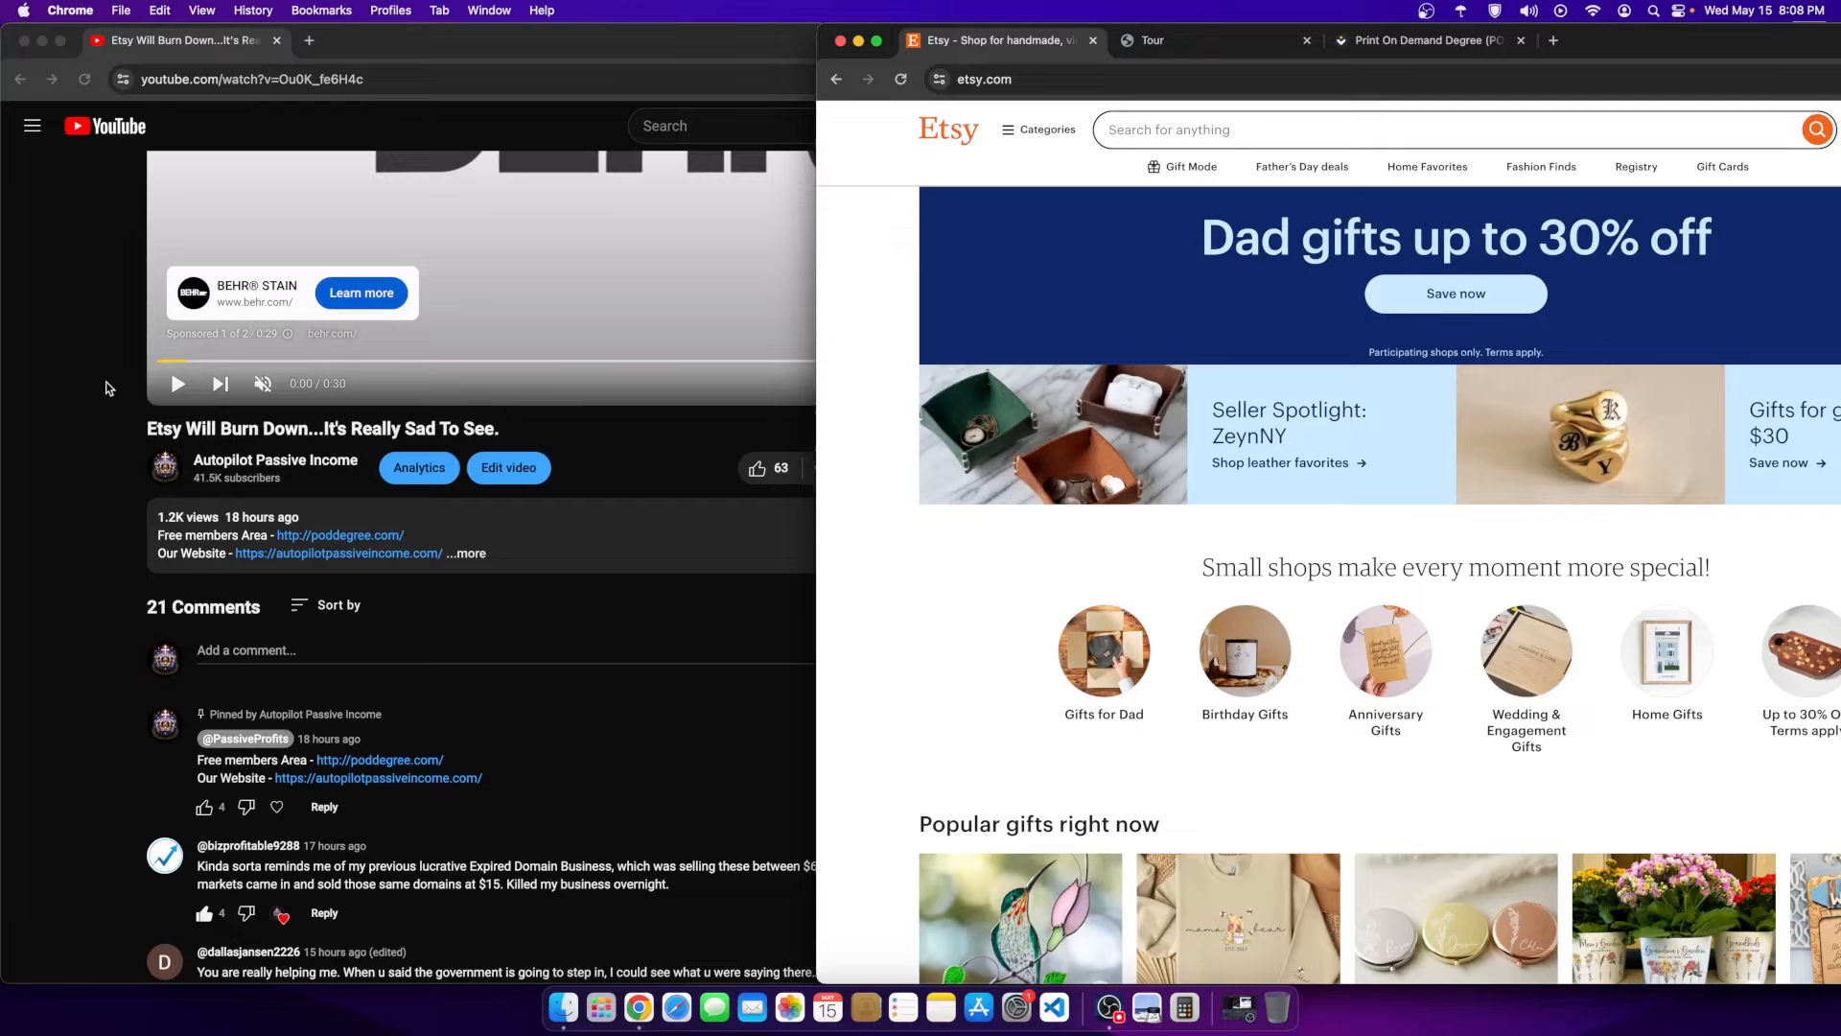
mouse_move(369, 374)
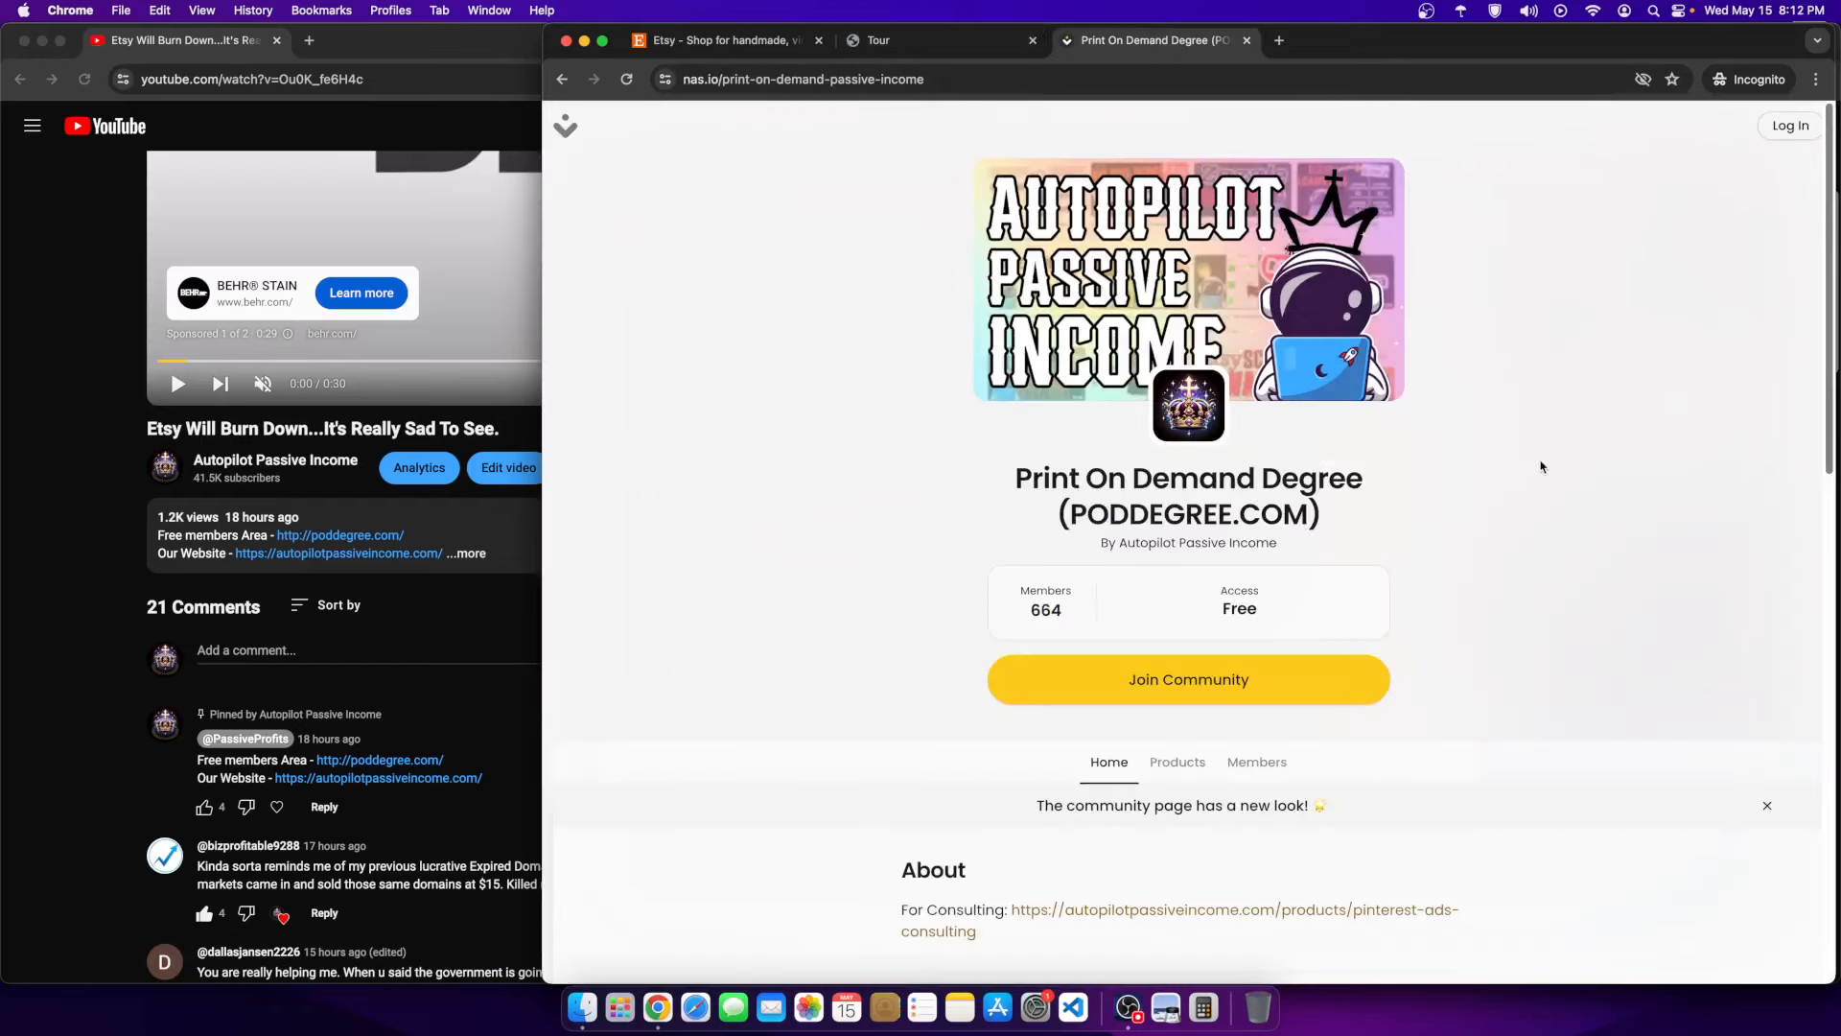
- Show the Print On Demand Degree community's Products list and browse its course and ebook cards
scroll("down", 3)
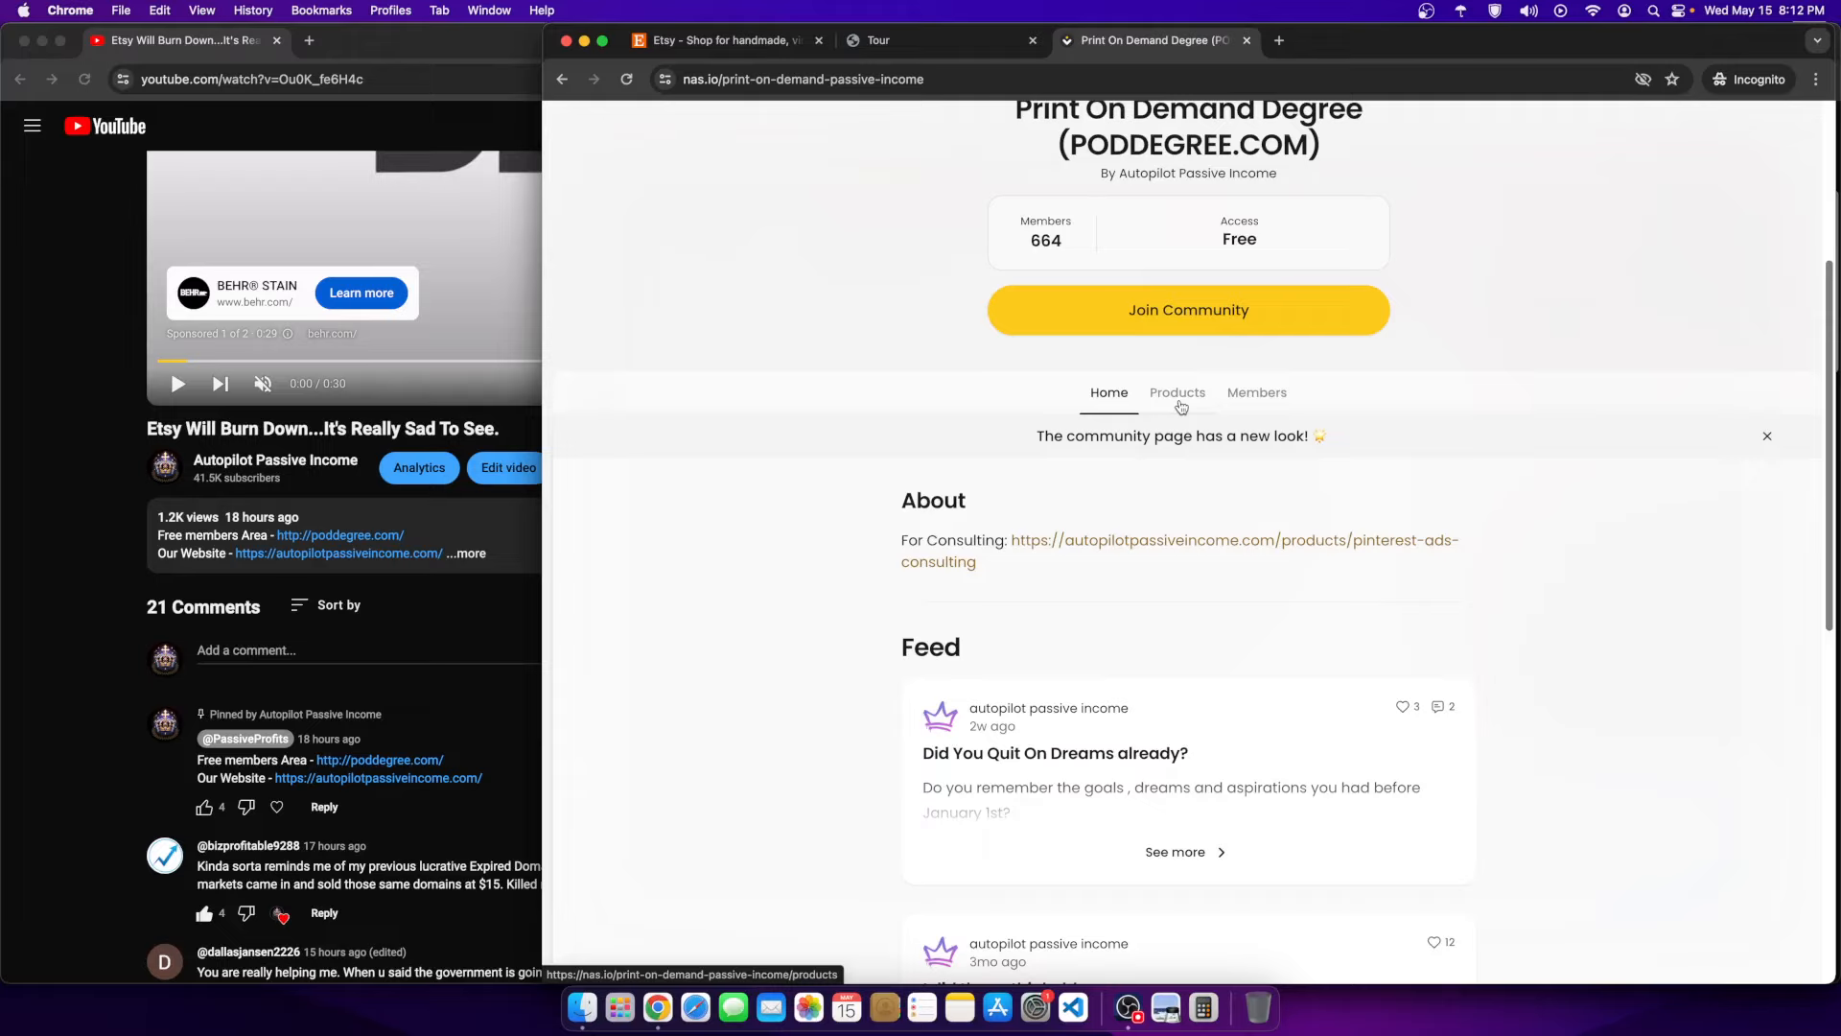
left_click(1176, 391)
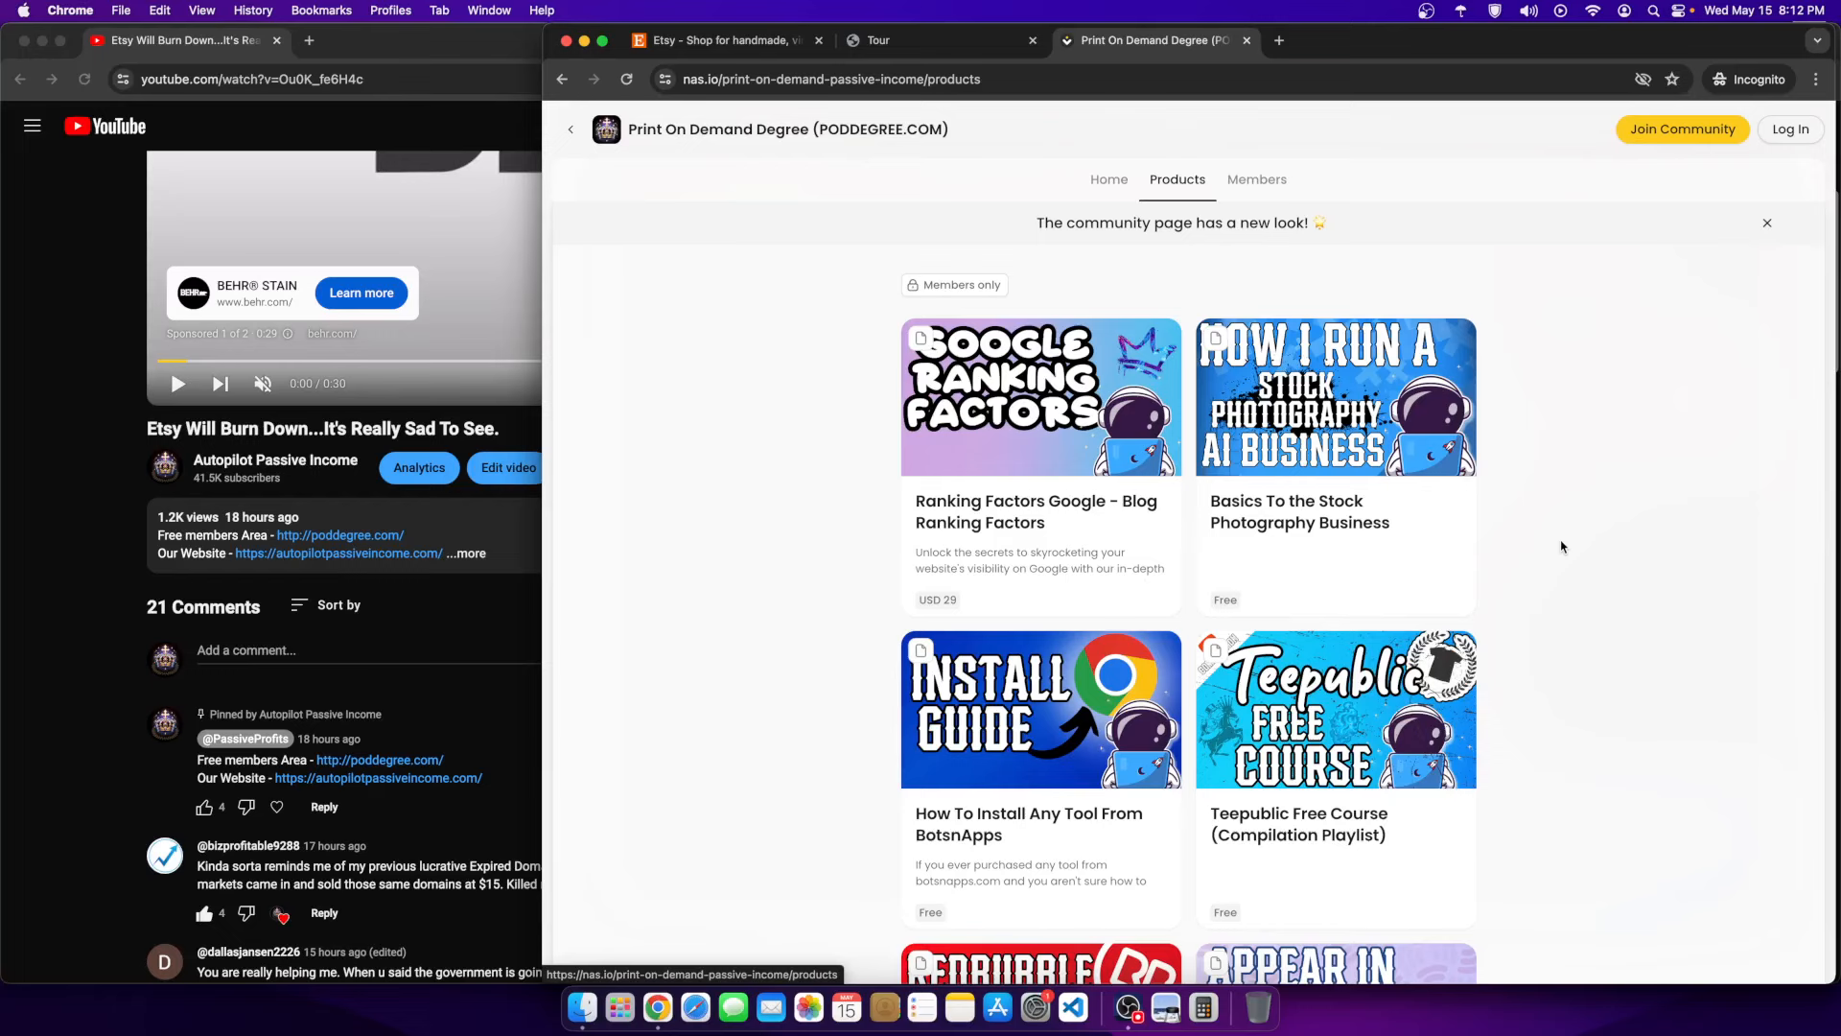
scroll("down", 3)
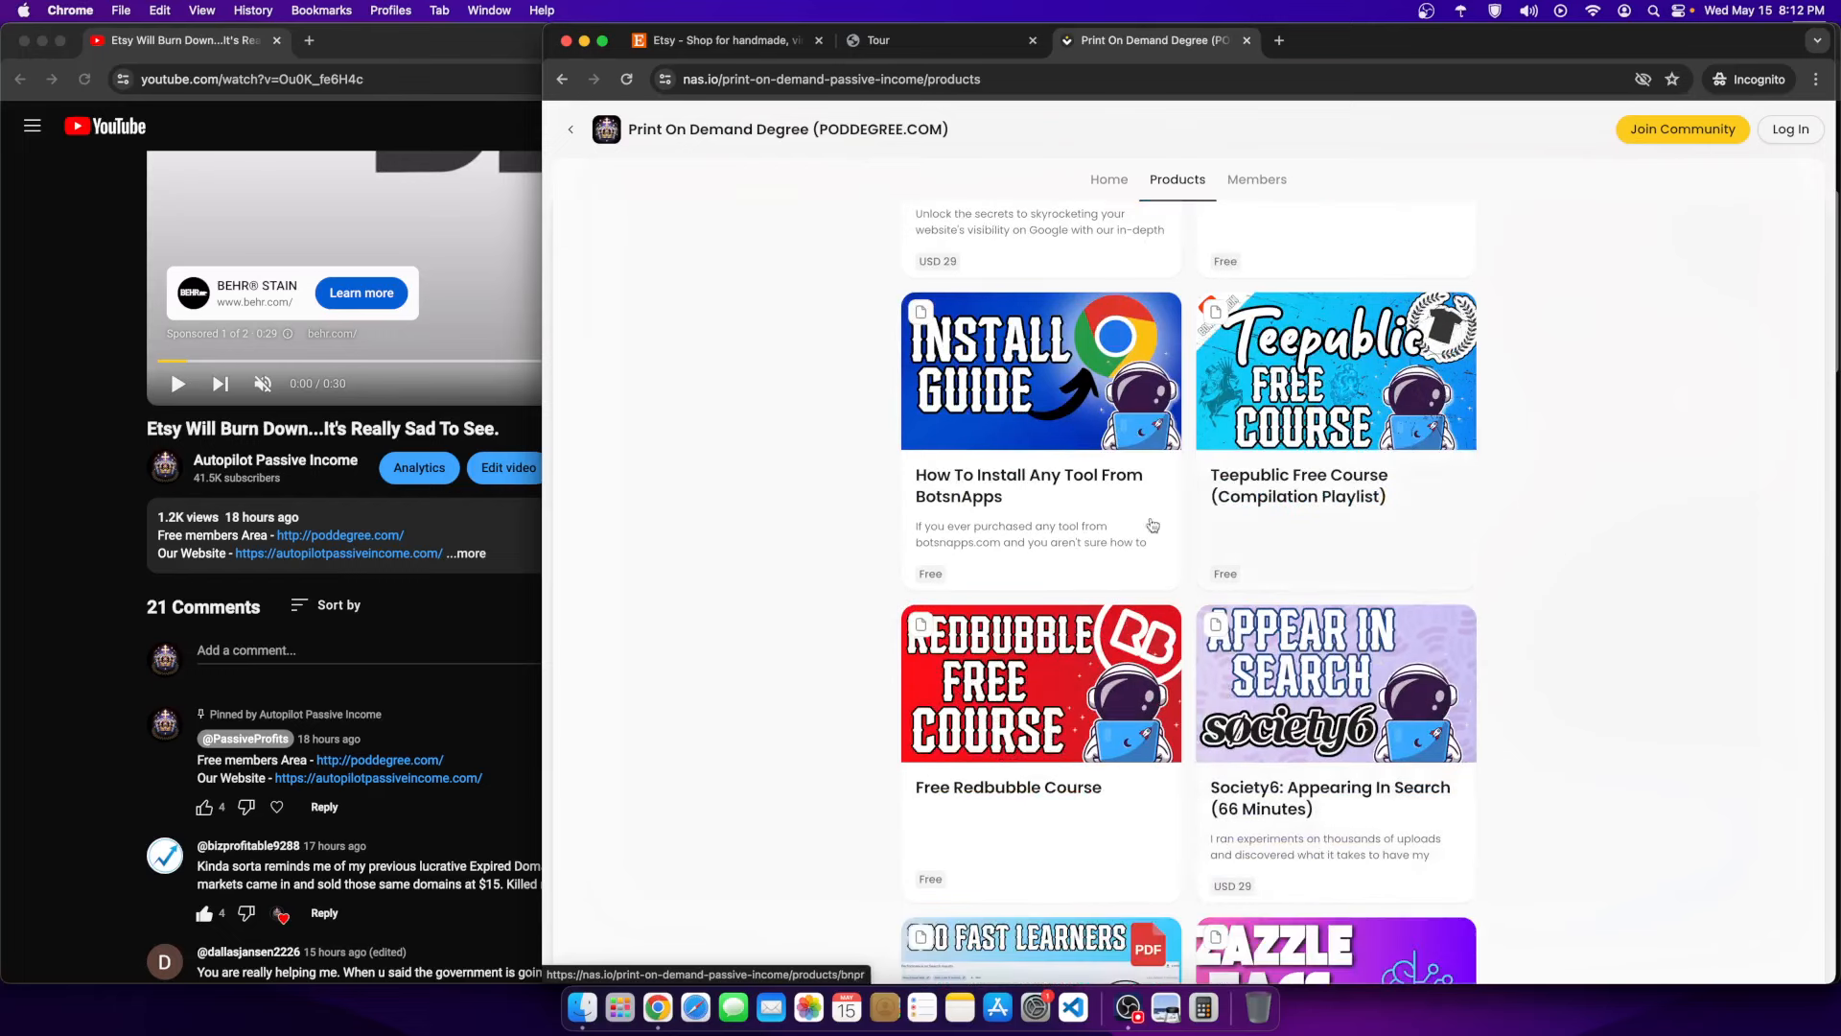
scroll("down", 3)
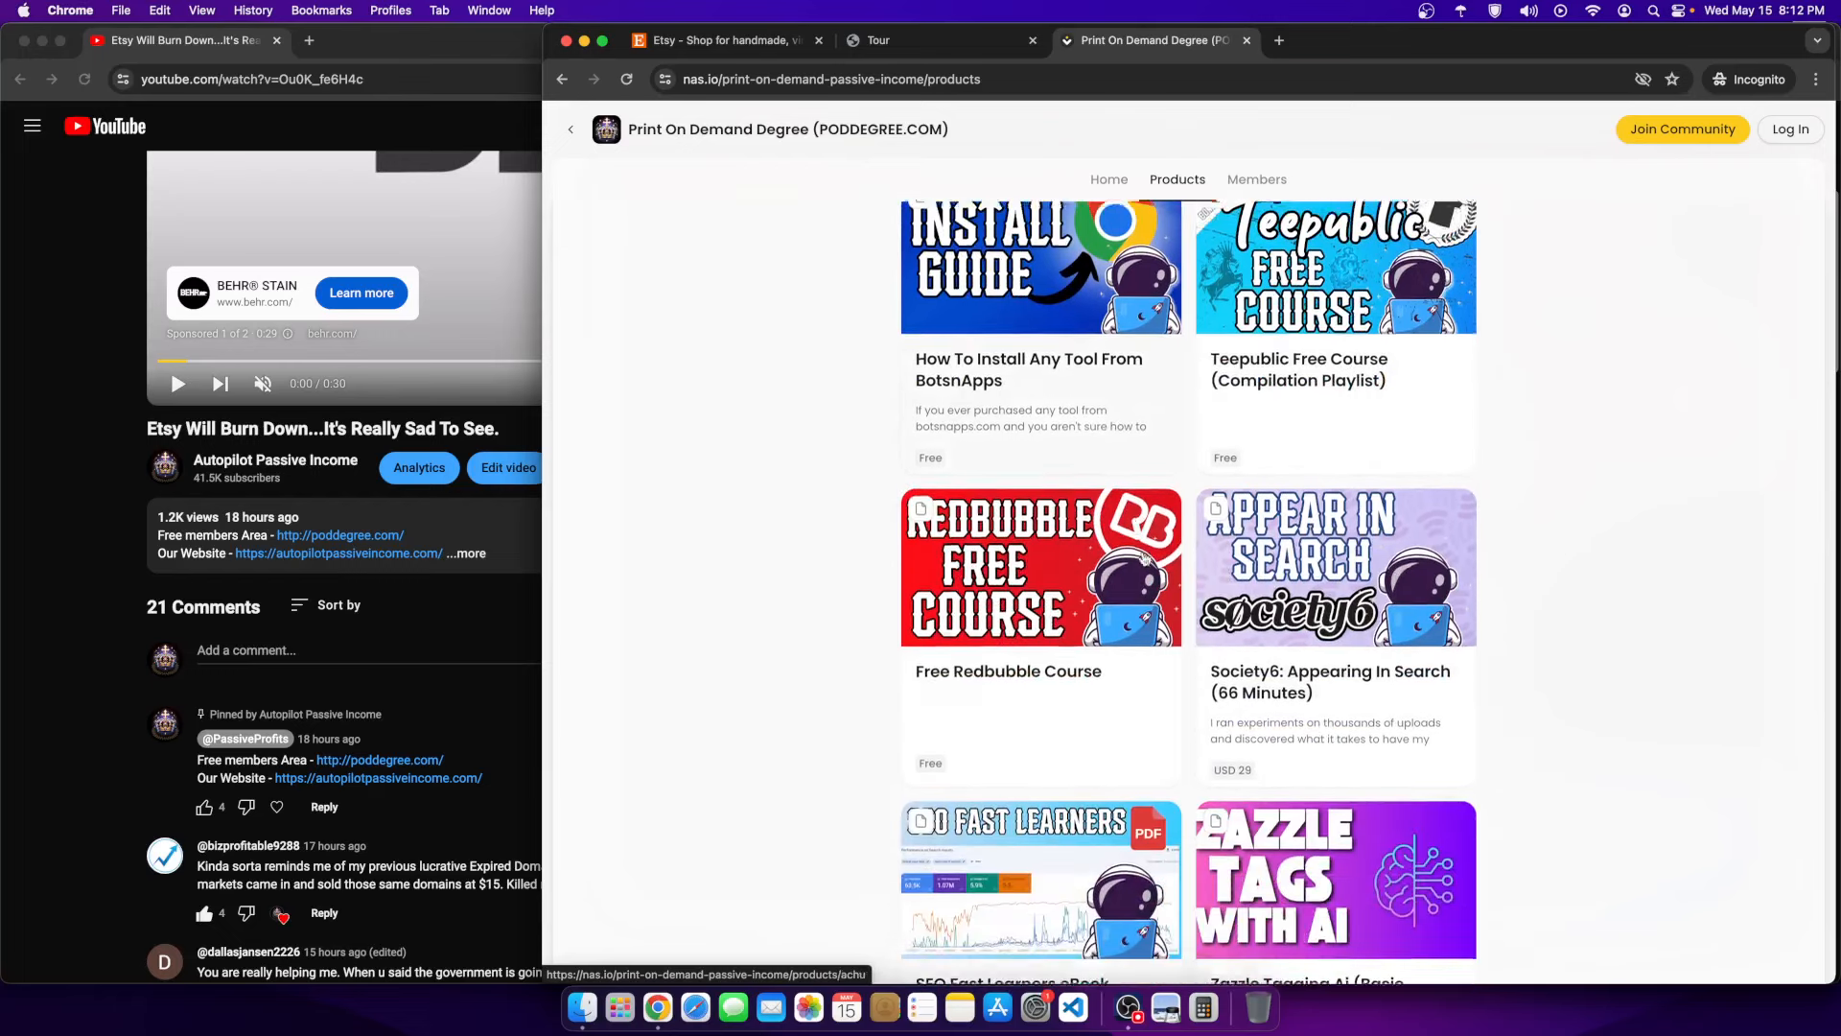
scroll("down", 3)
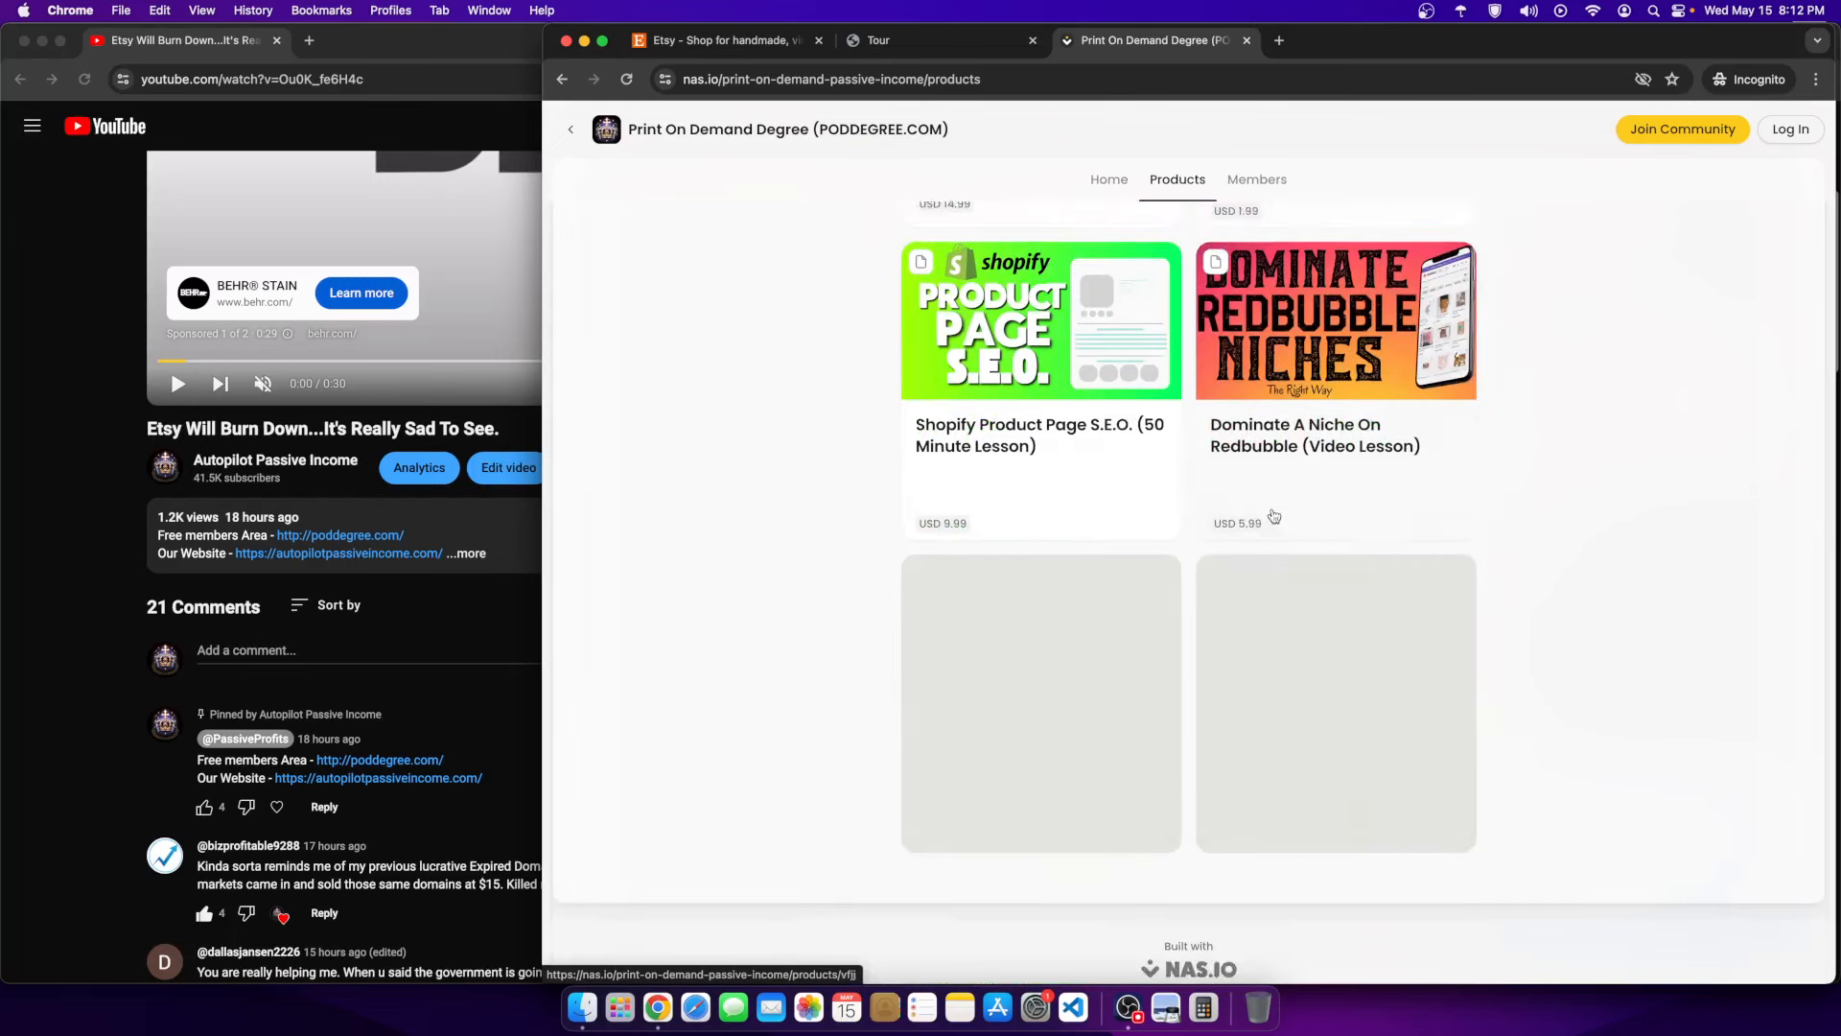
scroll("down", 3)
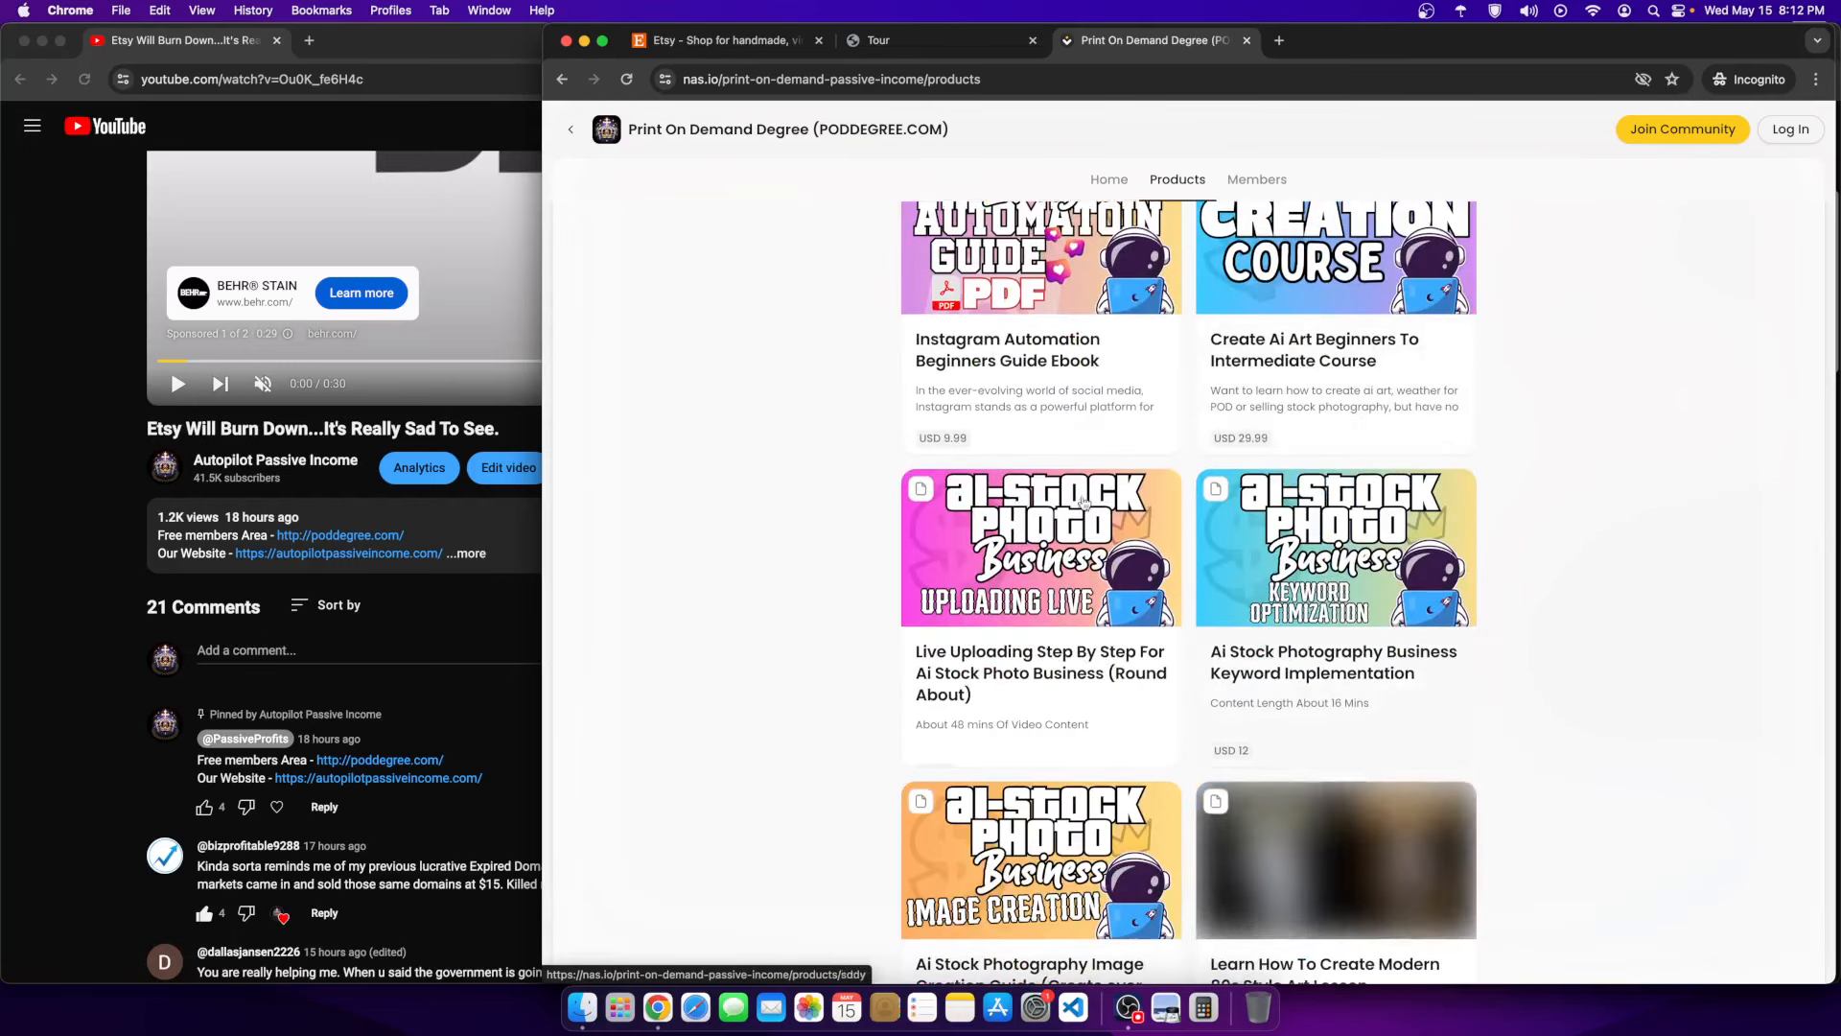
scroll("down", 3)
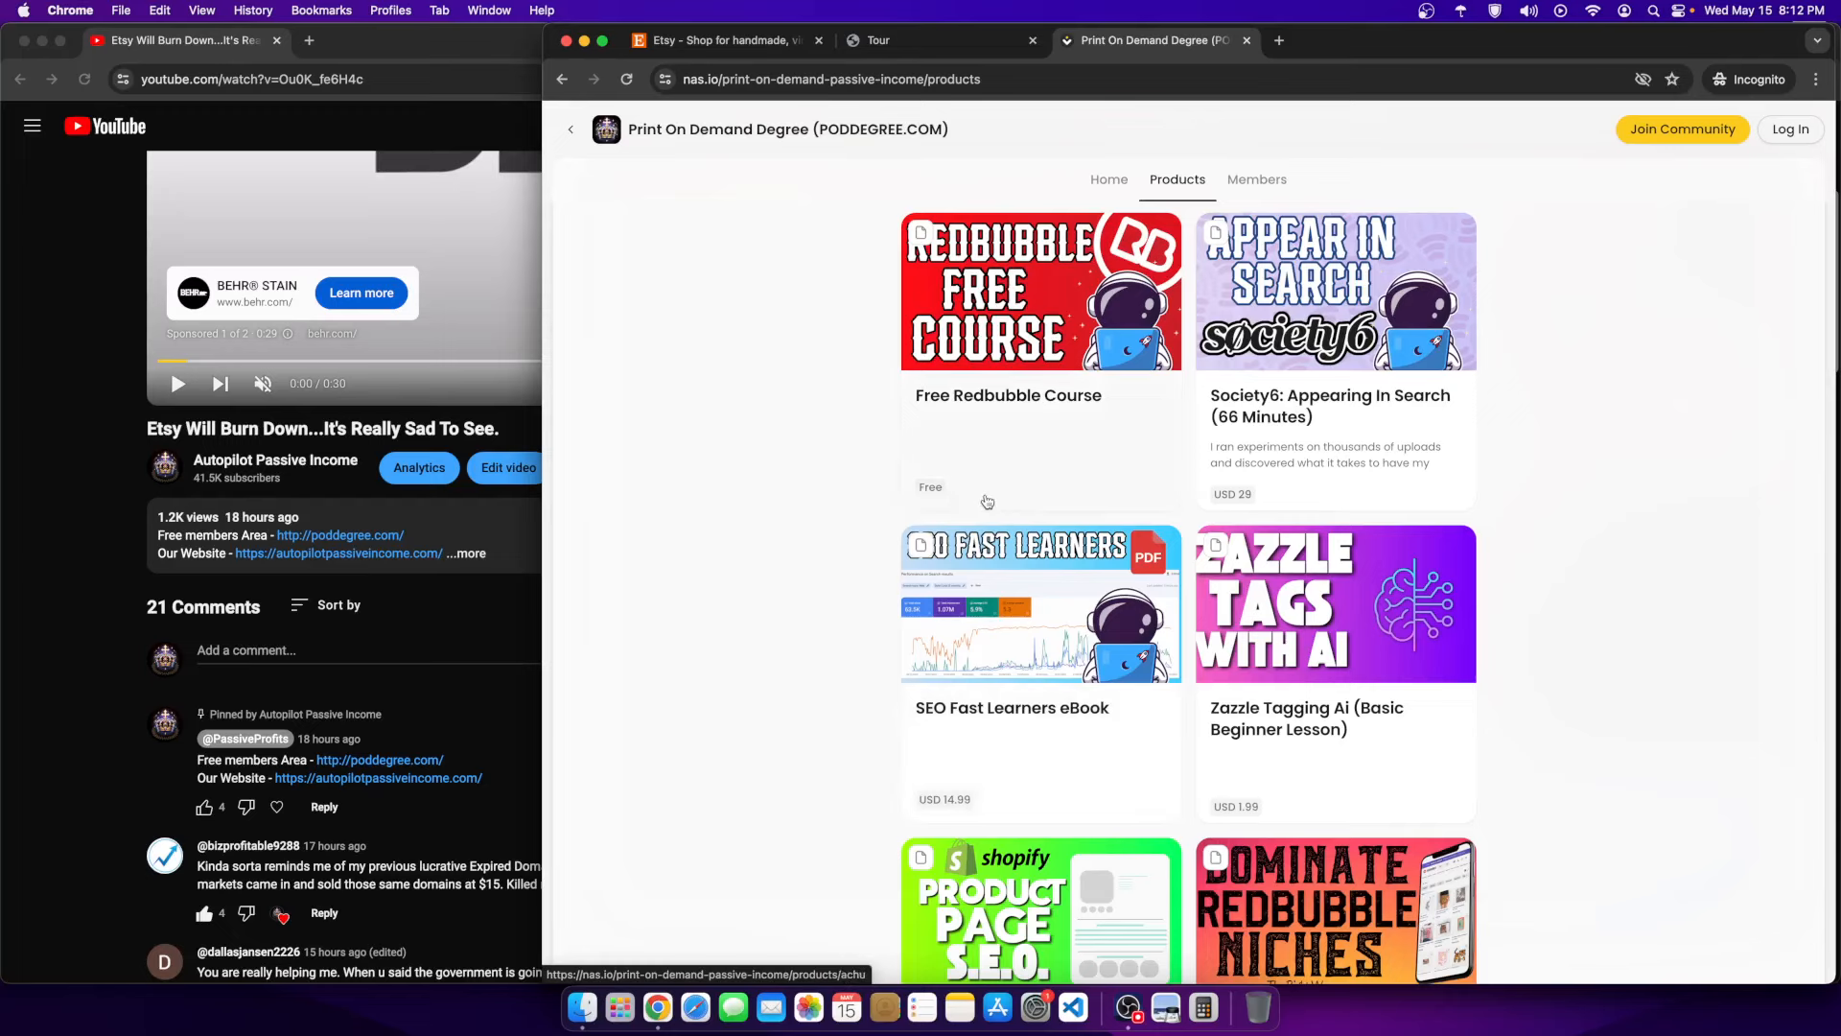
mouse_move(1325, 541)
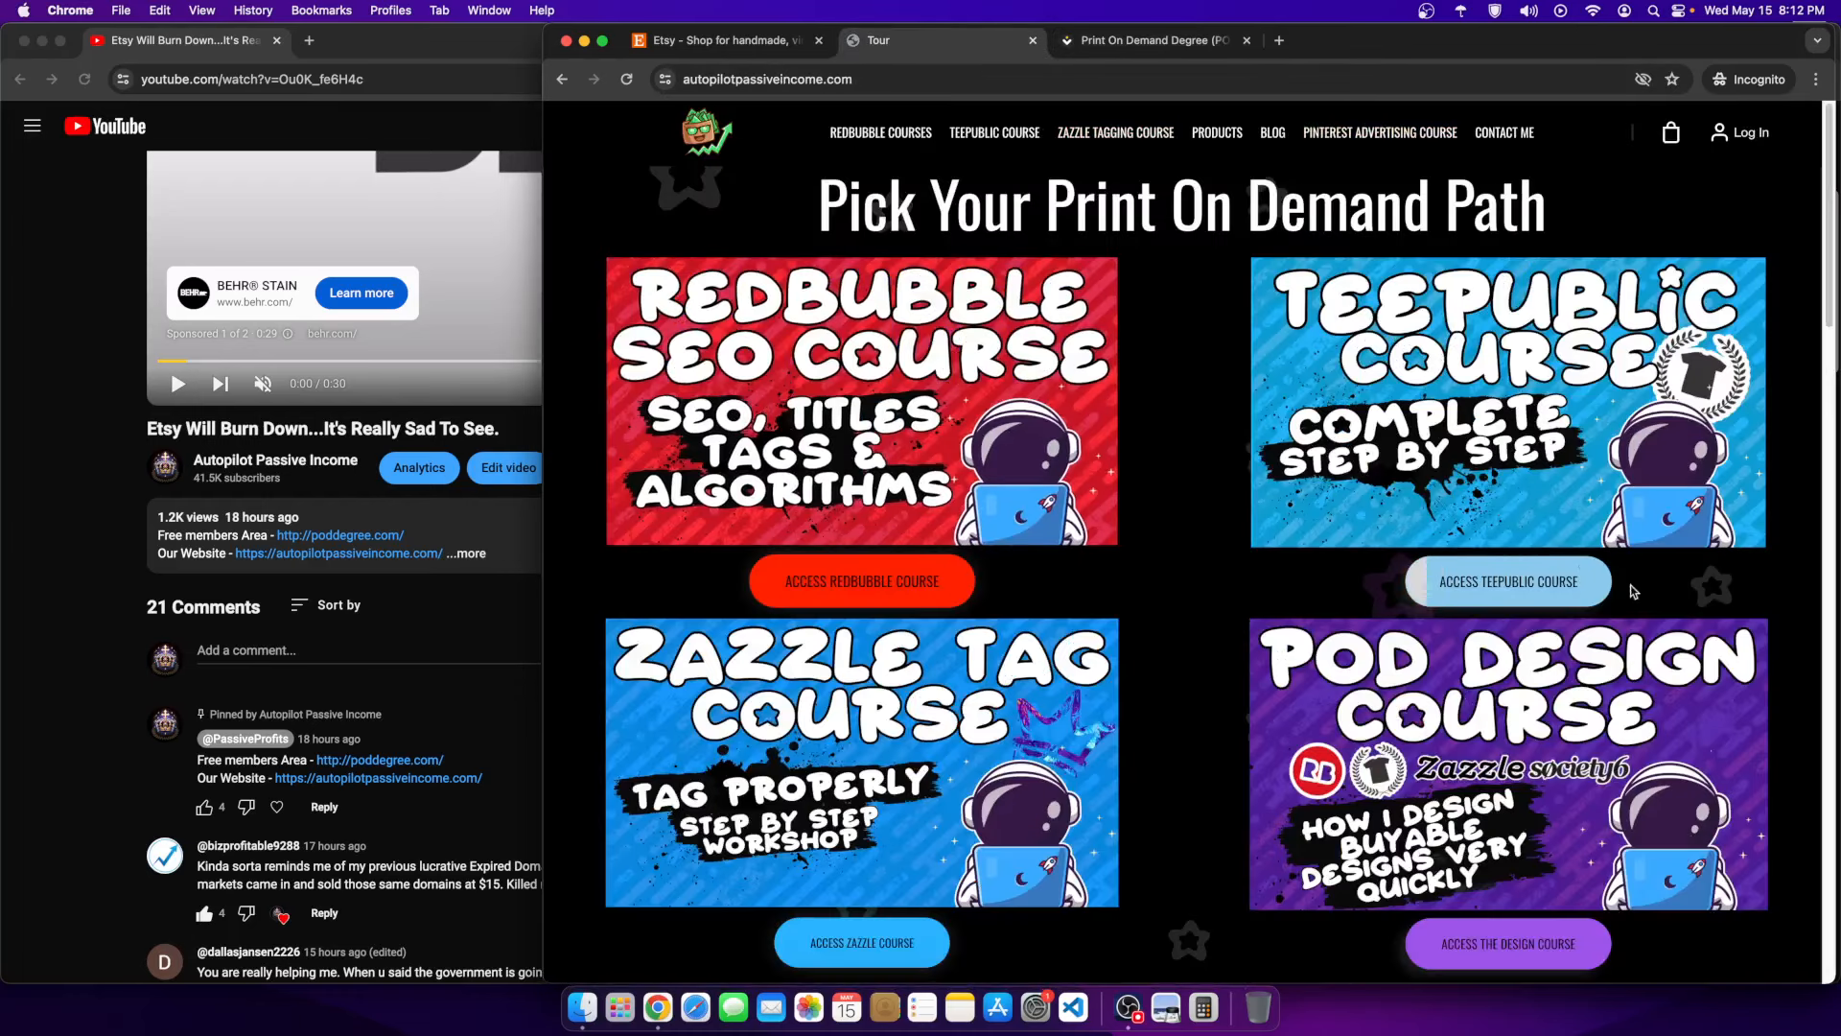
- Scroll through the course cards on the autopilotpassiveincome.com homepage
scroll("down", 3)
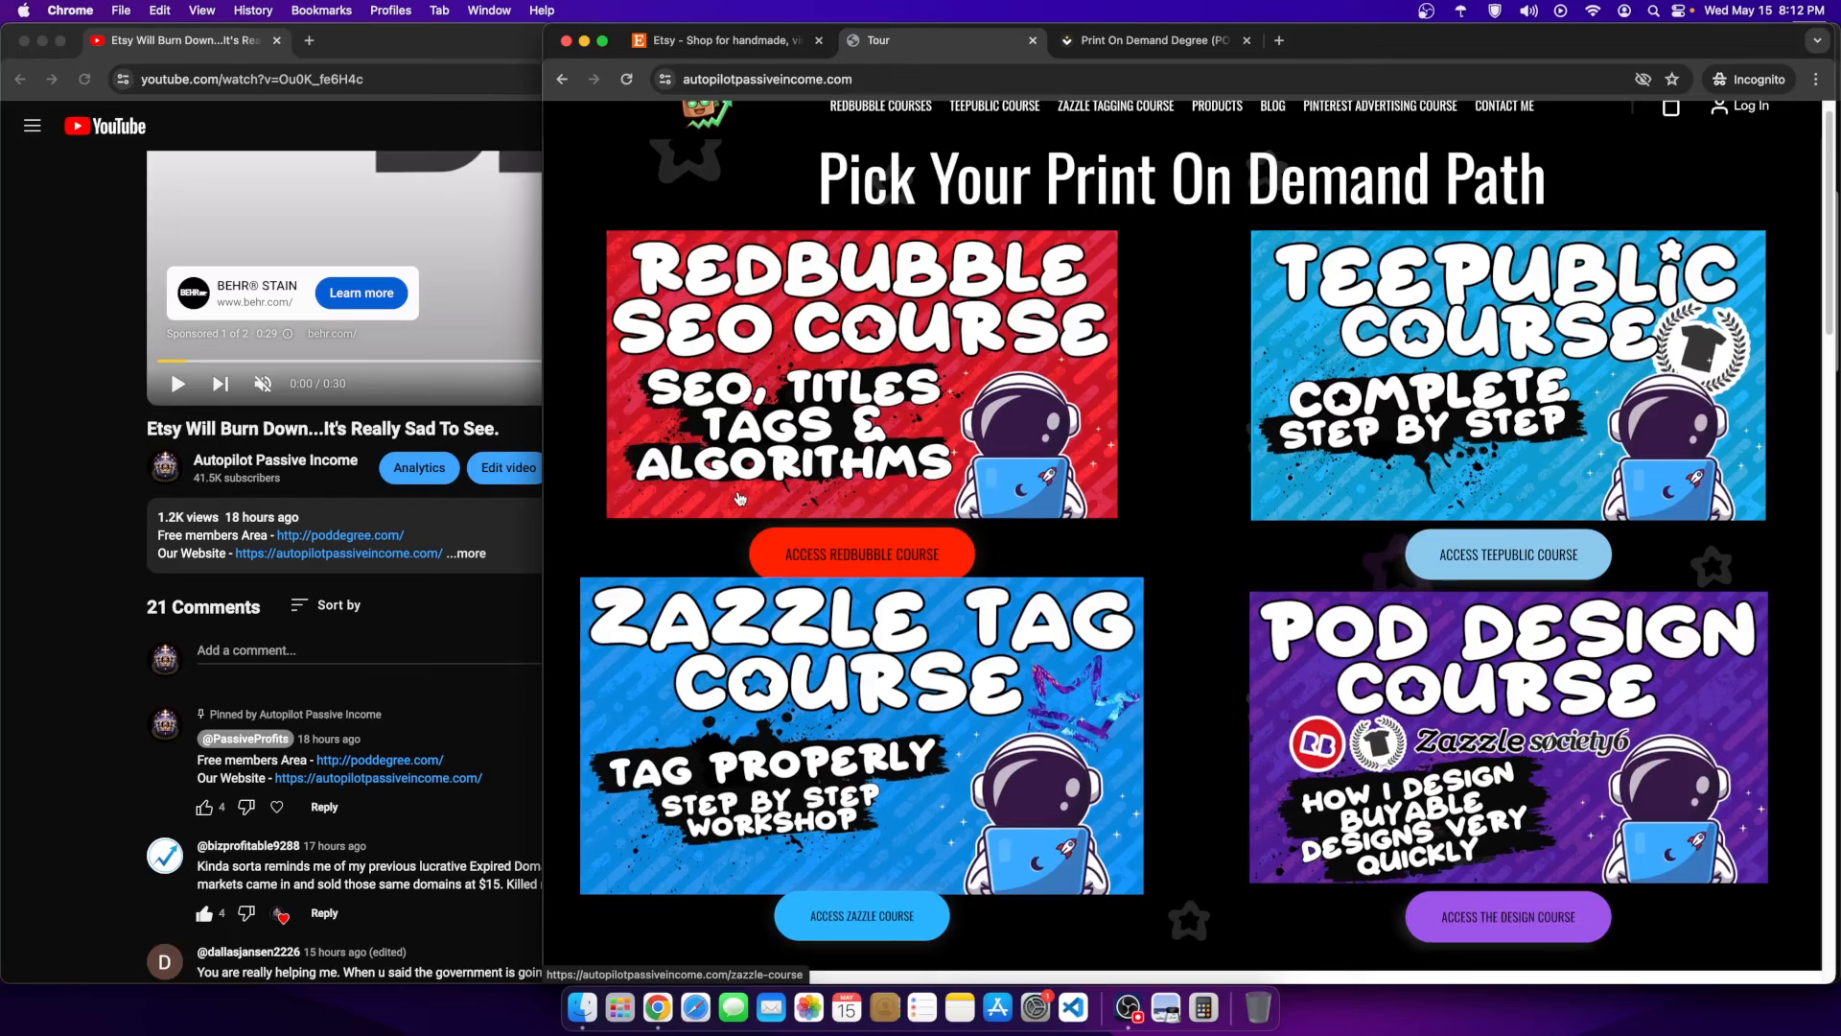
mouse_move(1433, 416)
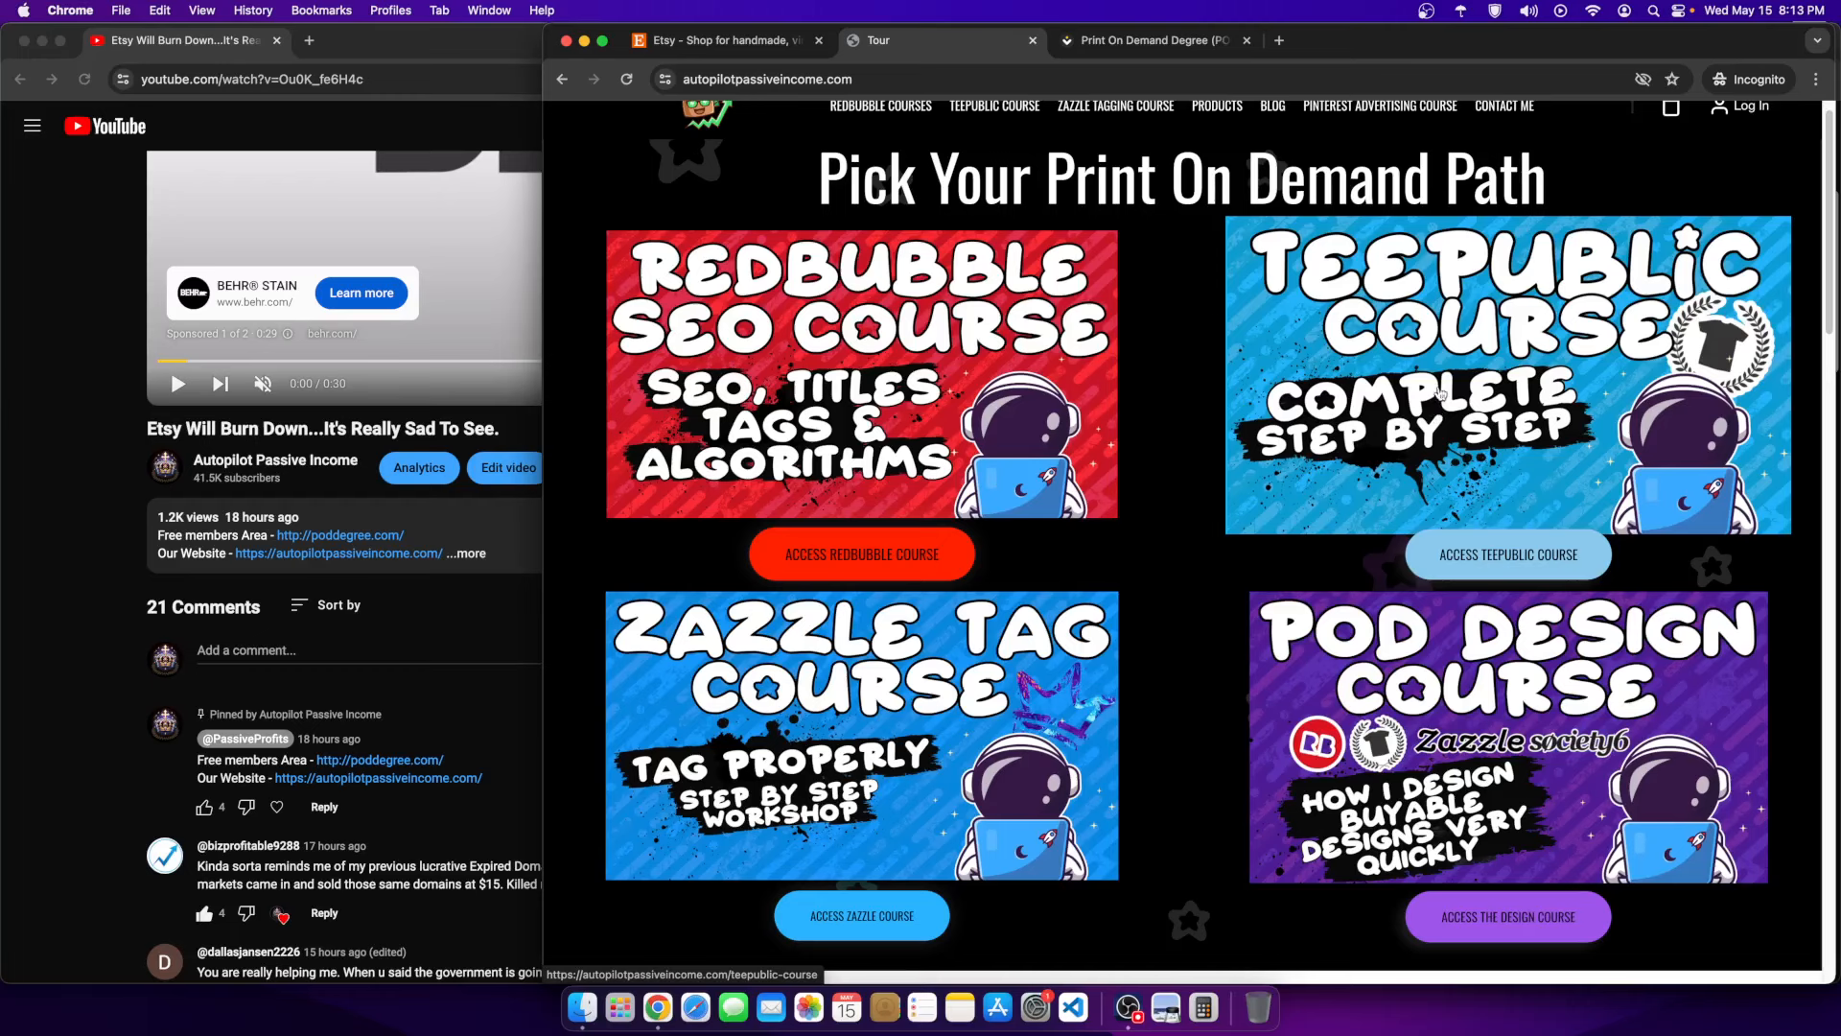
mouse_move(1127, 1007)
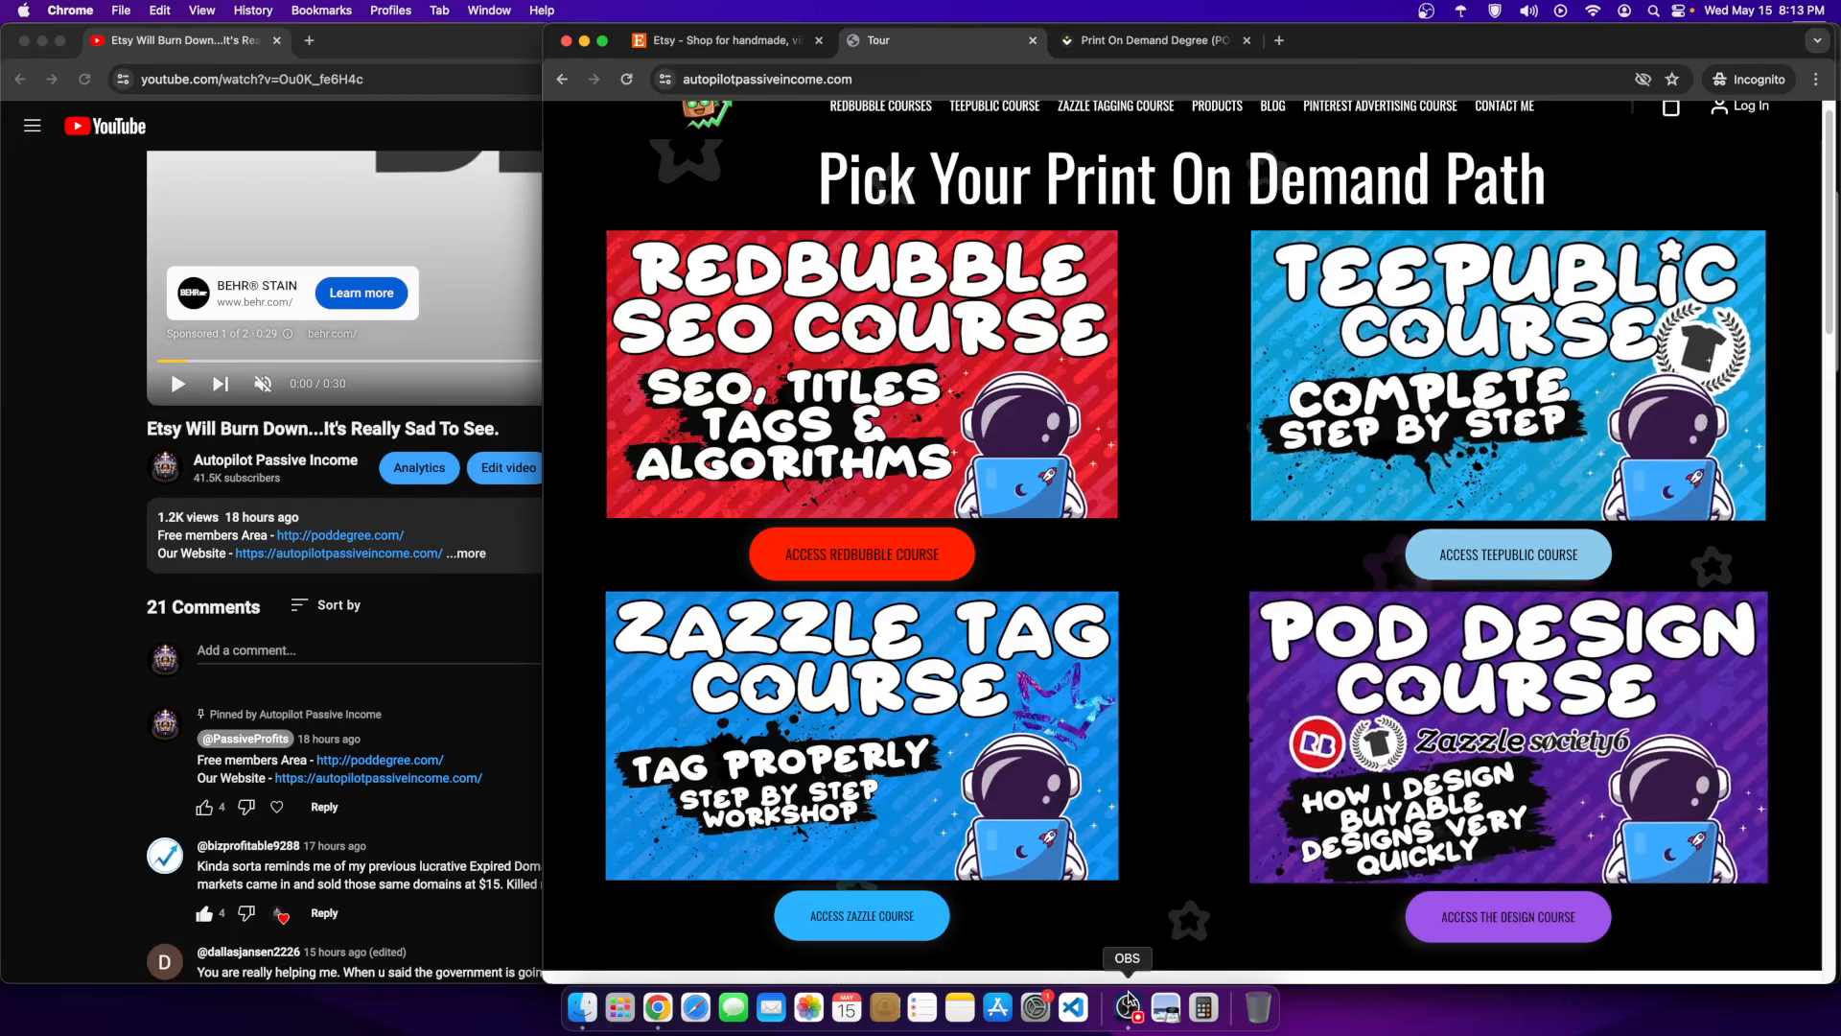
mouse_move(1045, 963)
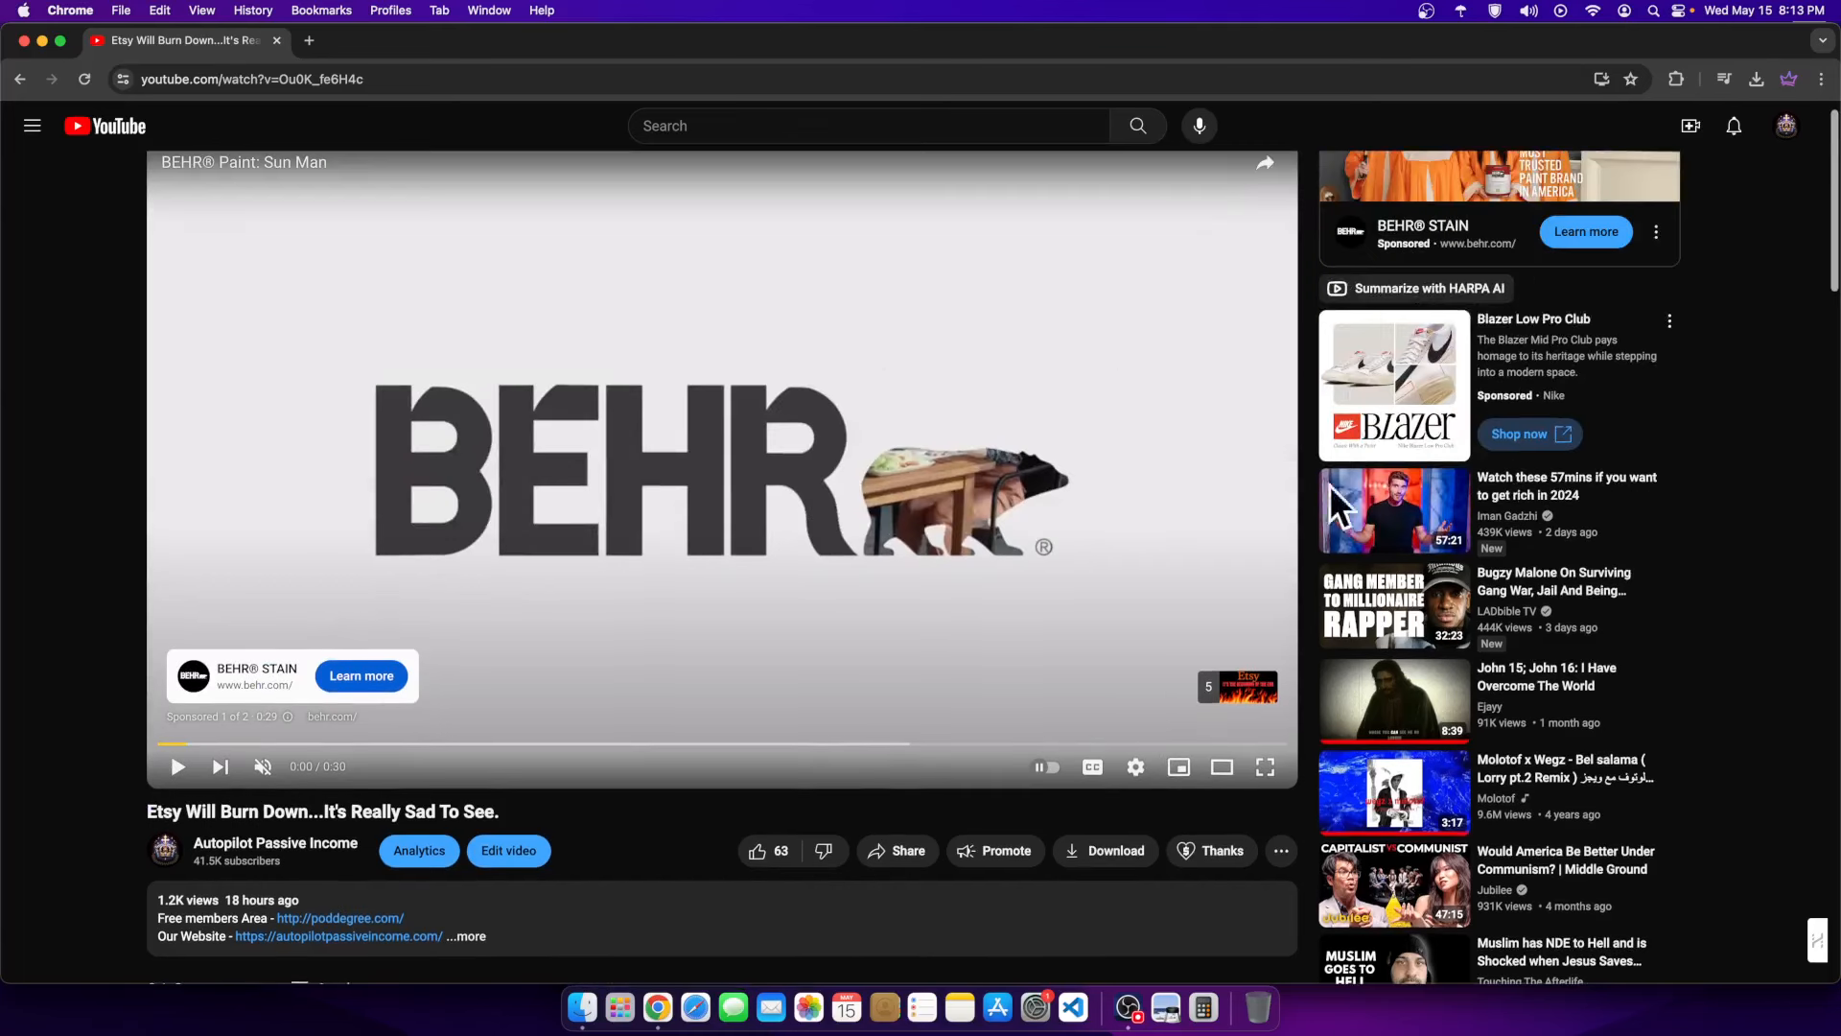
mouse_move(1132, 1007)
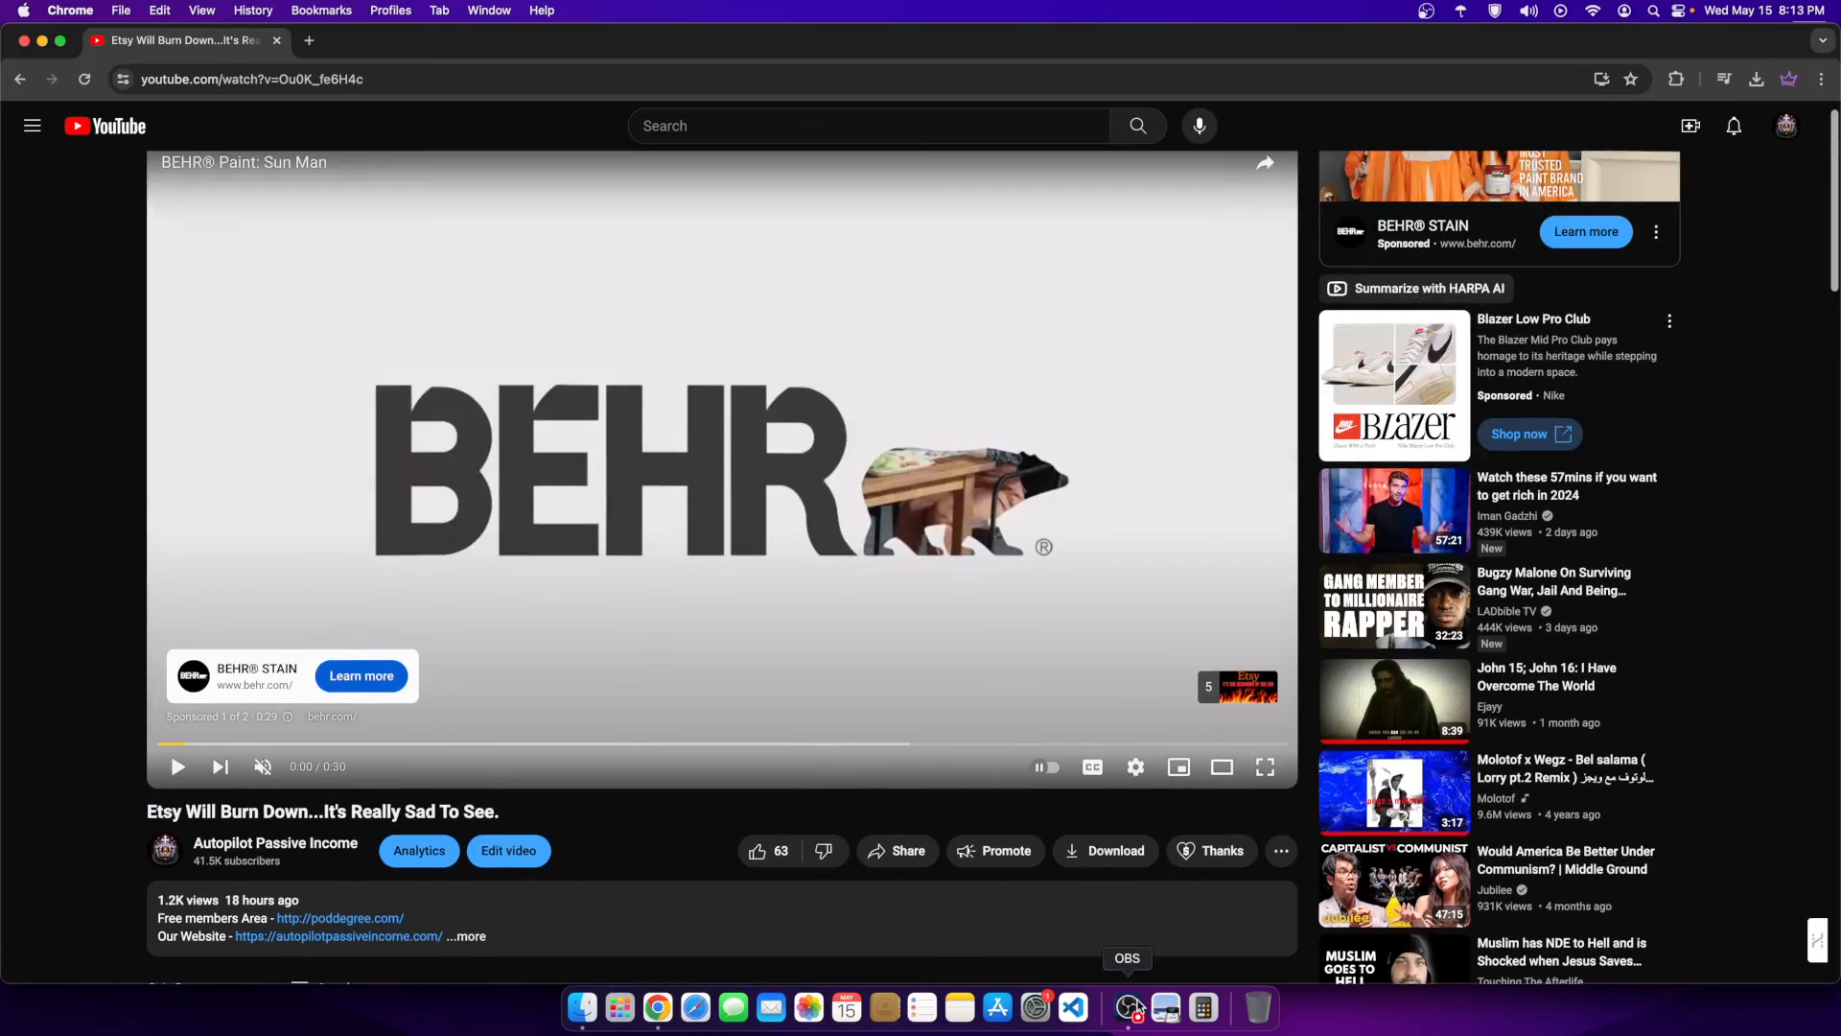
- Bring the OBS Studio window forward over the YouTube page
left_click(1126, 1007)
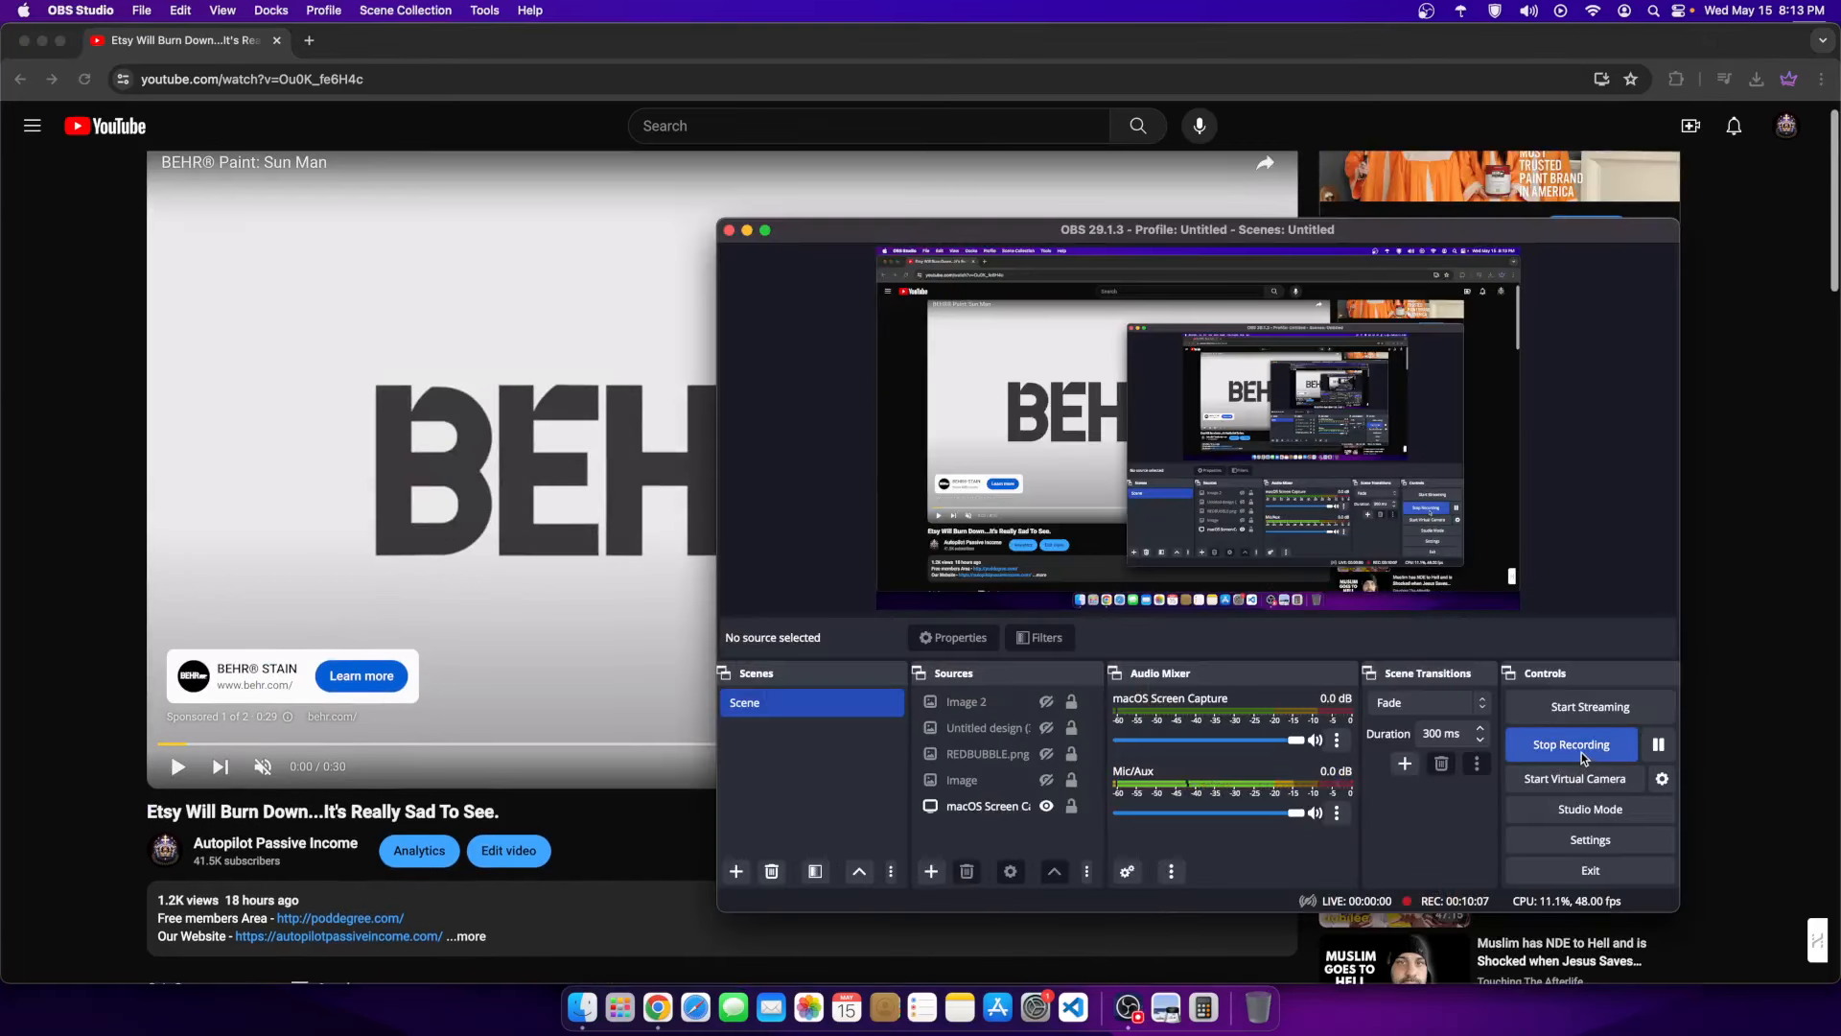